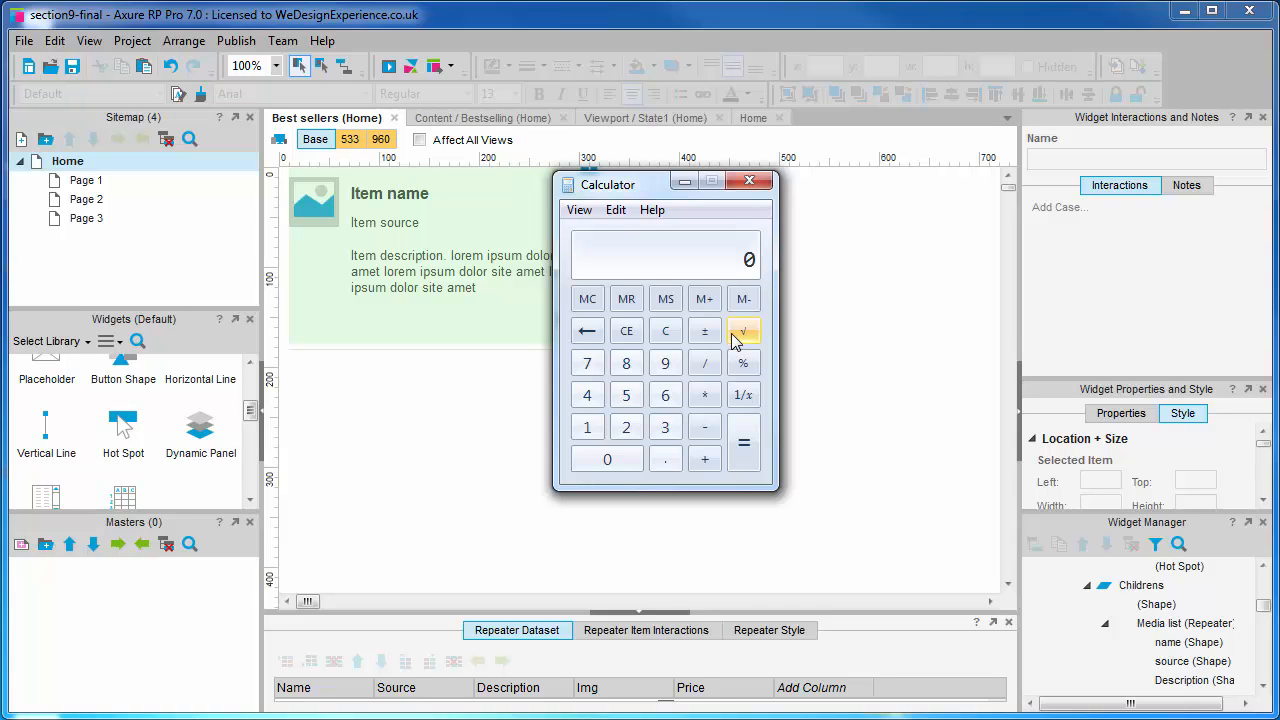
Step: Calculate 360 ÷ 3 in Windows Calculator, then close the calculator
{"action": "left_click", "coordinate": [665, 394]}
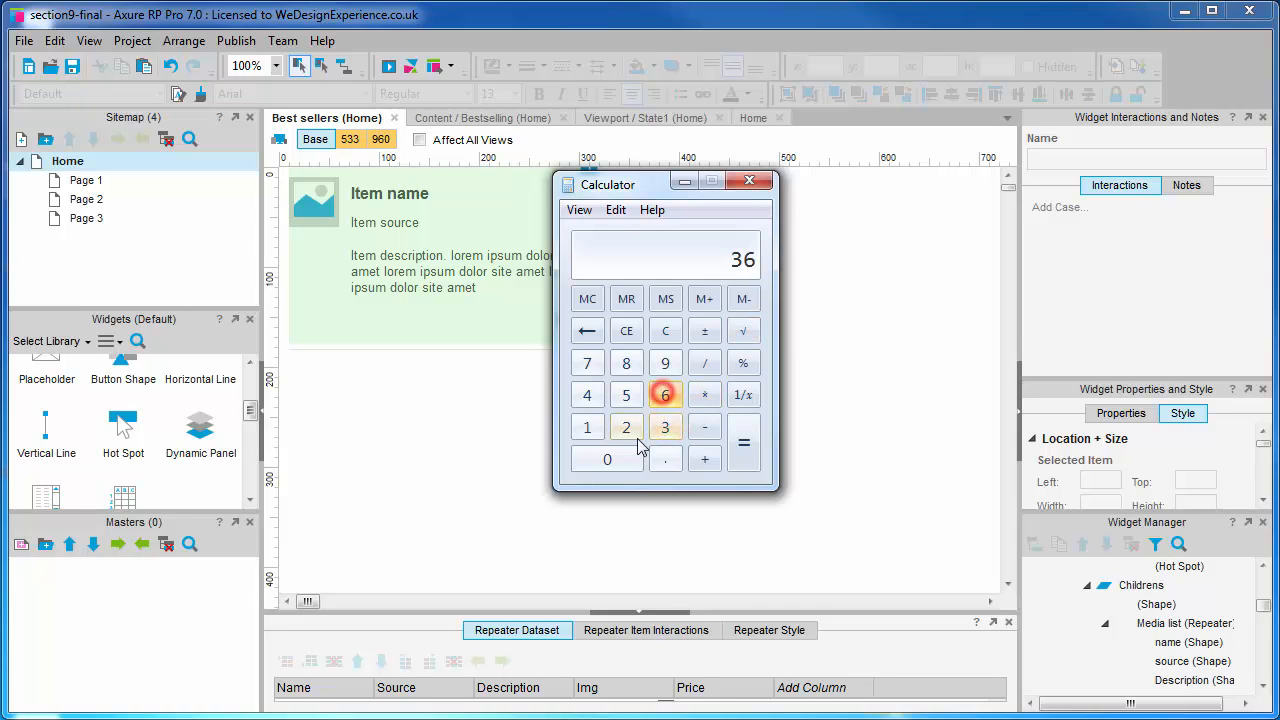
{"action": "left_click", "coordinate": [665, 427]}
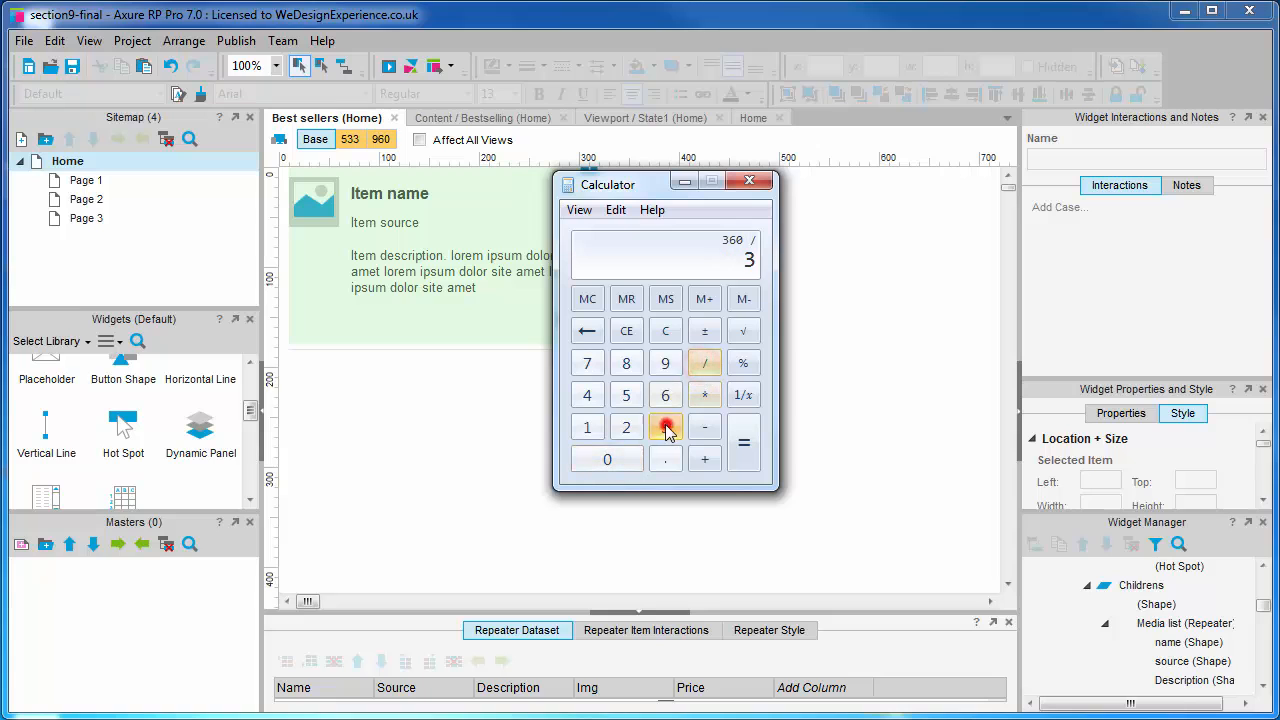
{"action": "left_click", "coordinate": [743, 442]}
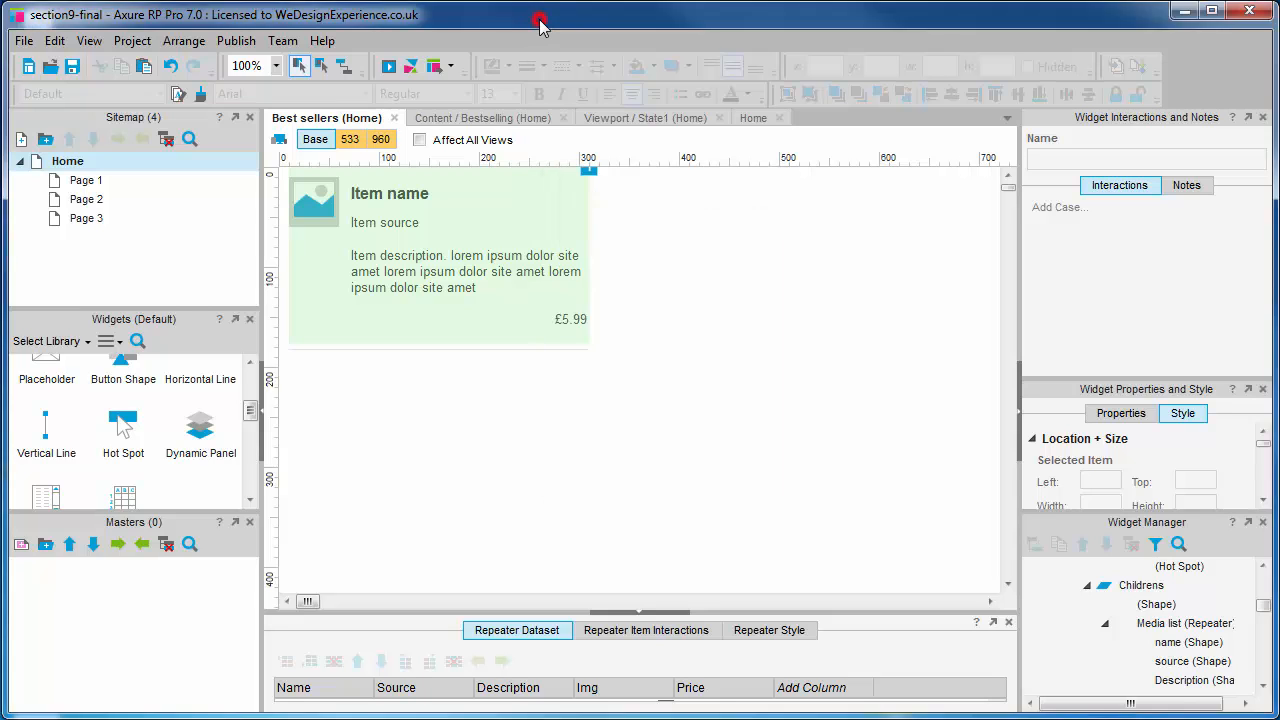
Step: Start publishing to Axure Share and edit the HTML 1 (default) configuration
{"action": "left_click", "coordinate": [236, 40]}
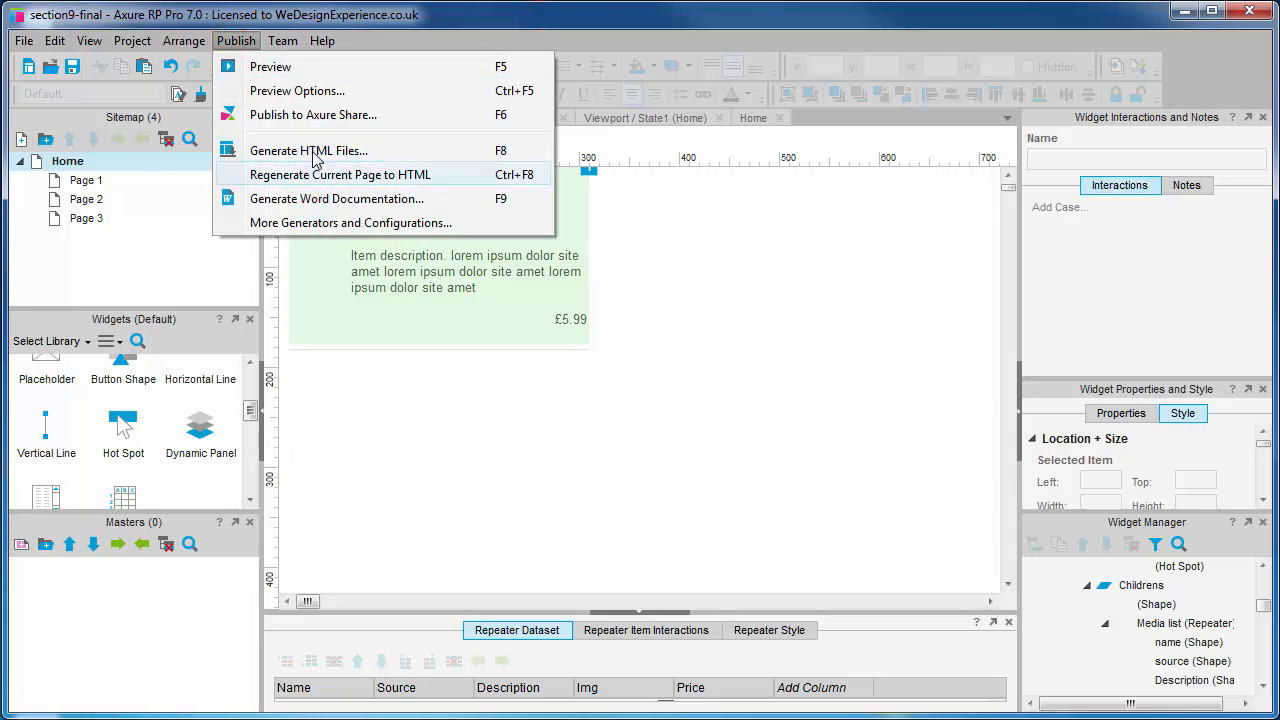
{"action": "left_click", "coordinate": [313, 114]}
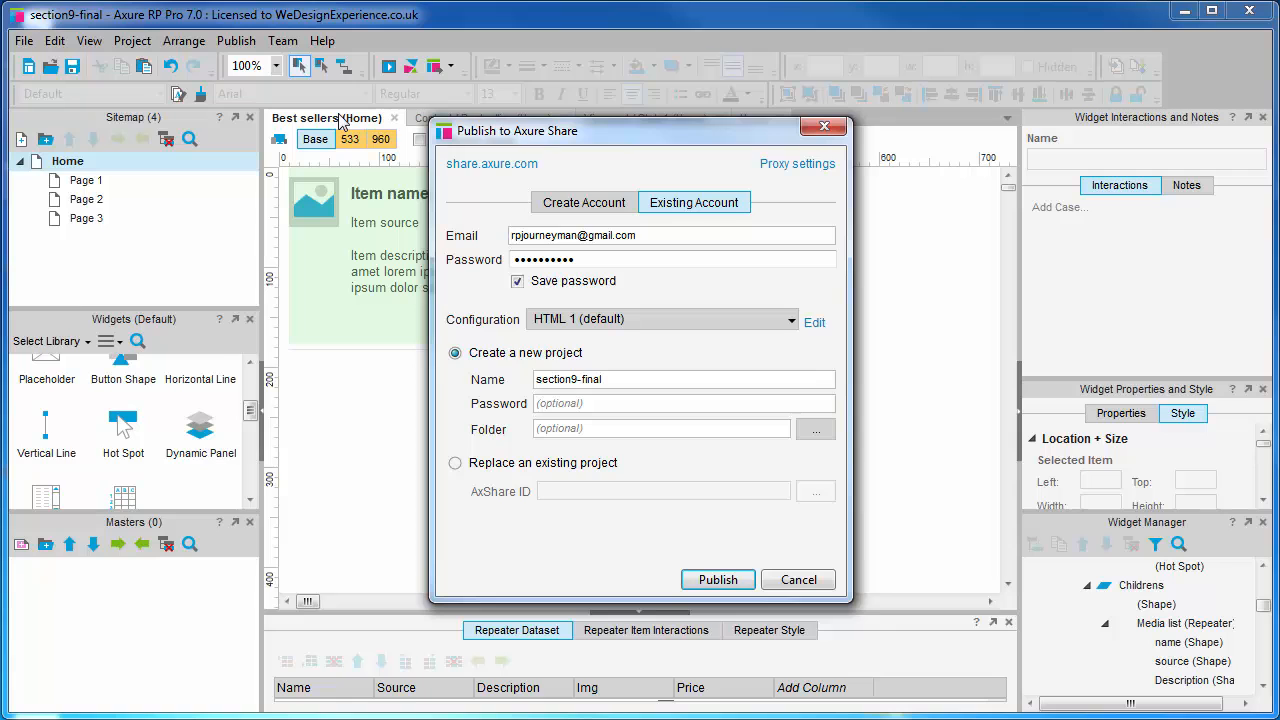
{"action": "mouse_move", "coordinate": [815, 322]}
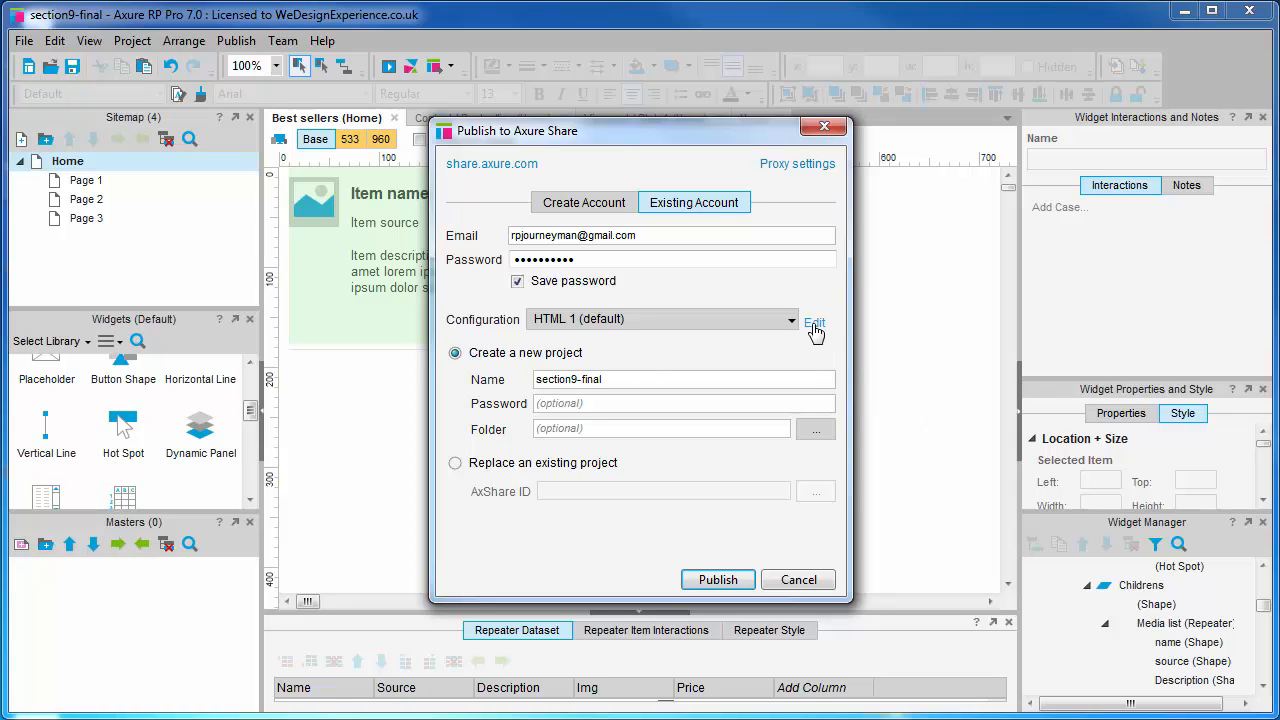
{"action": "left_click", "coordinate": [814, 322]}
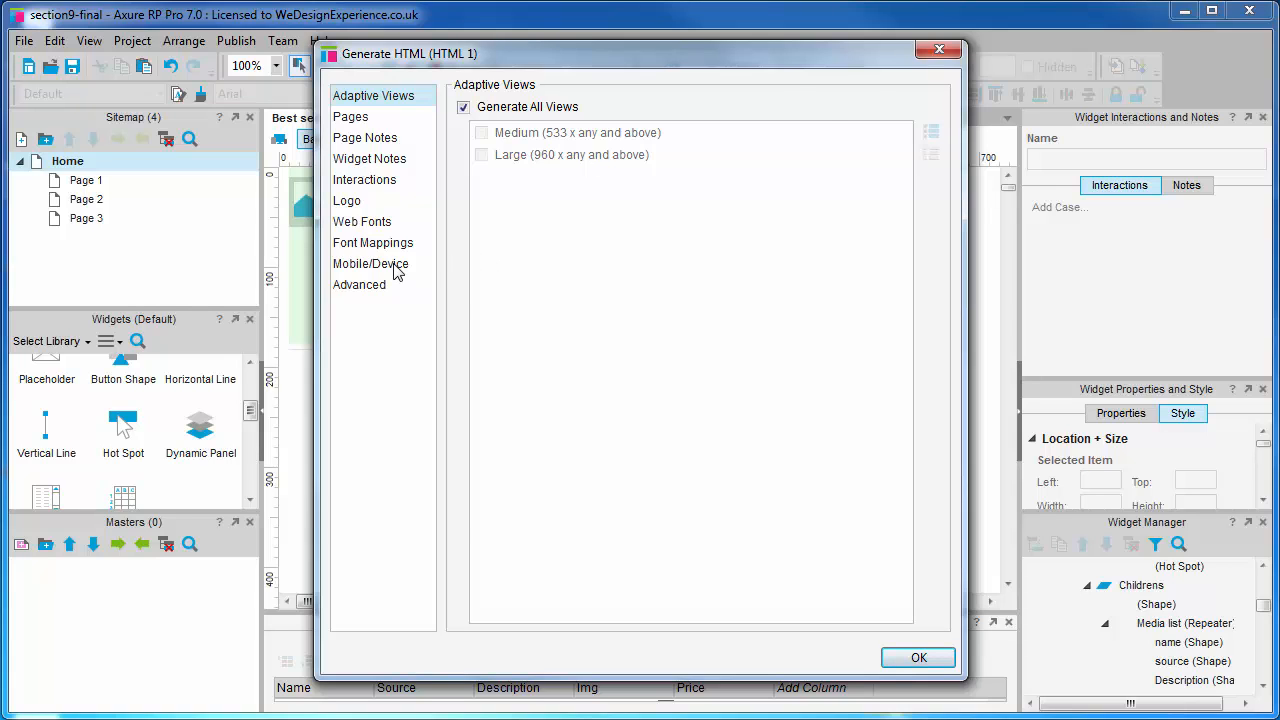
Step: Under Mobile/Device, enable Include Viewport Tag with initial scale 1.125
{"action": "left_click", "coordinate": [370, 263]}
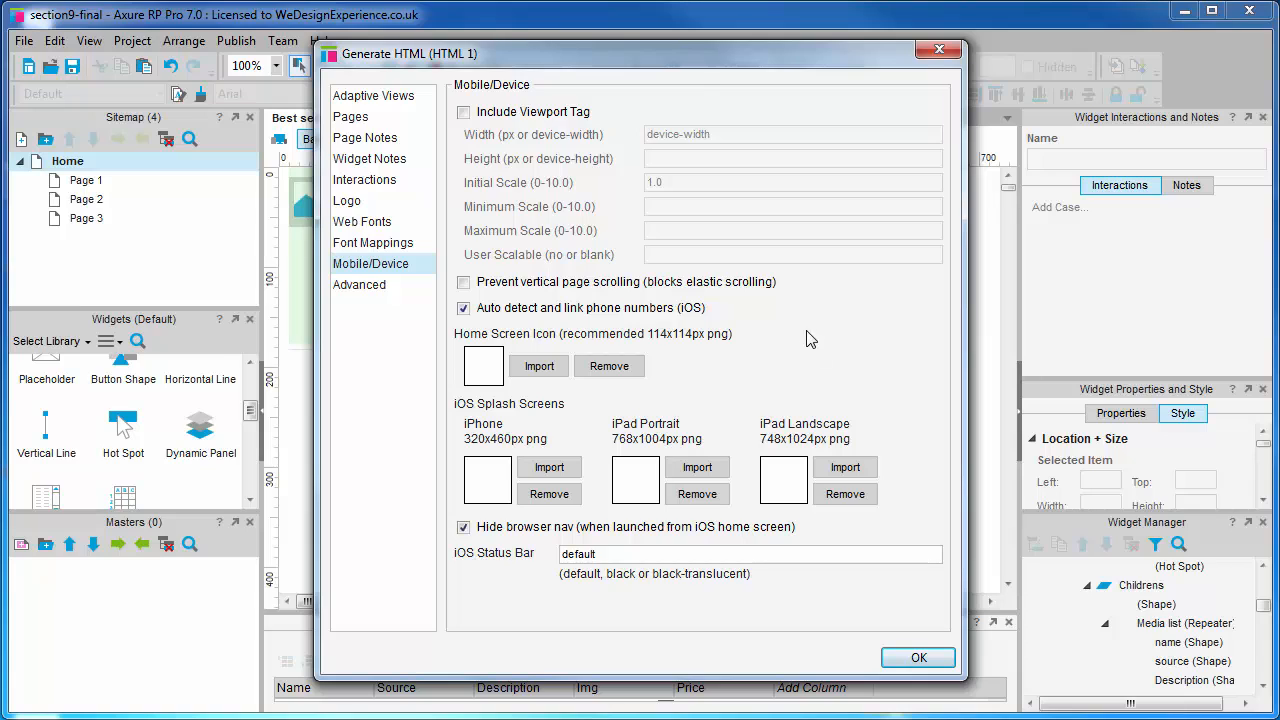
{"action": "left_click", "coordinate": [463, 111]}
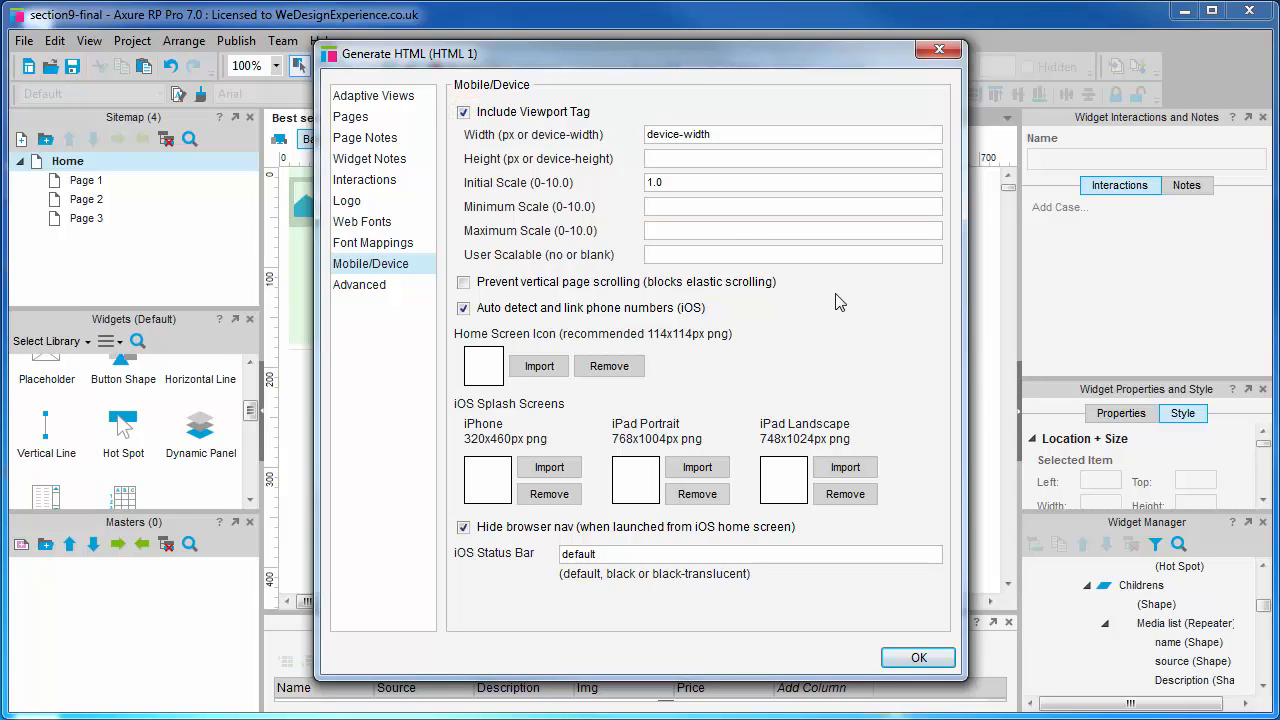
{"action": "left_click", "coordinate": [792, 182]}
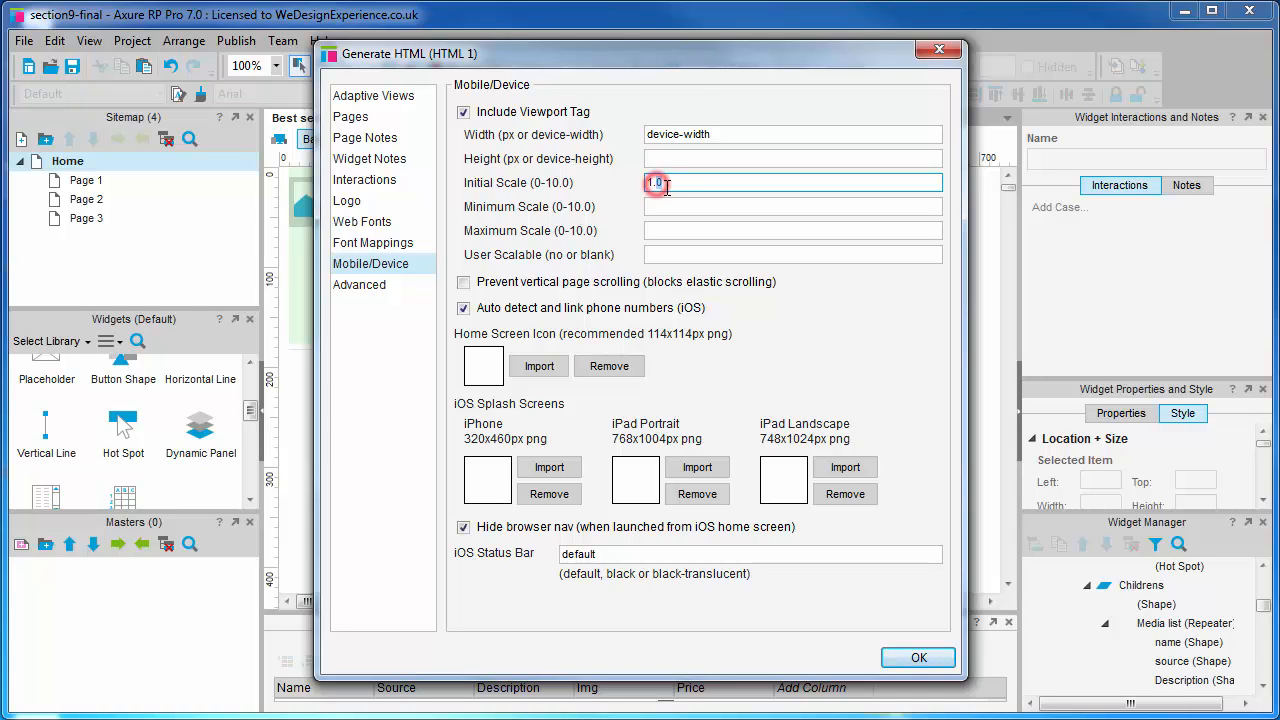
{"action": "type", "text": "1.125"}
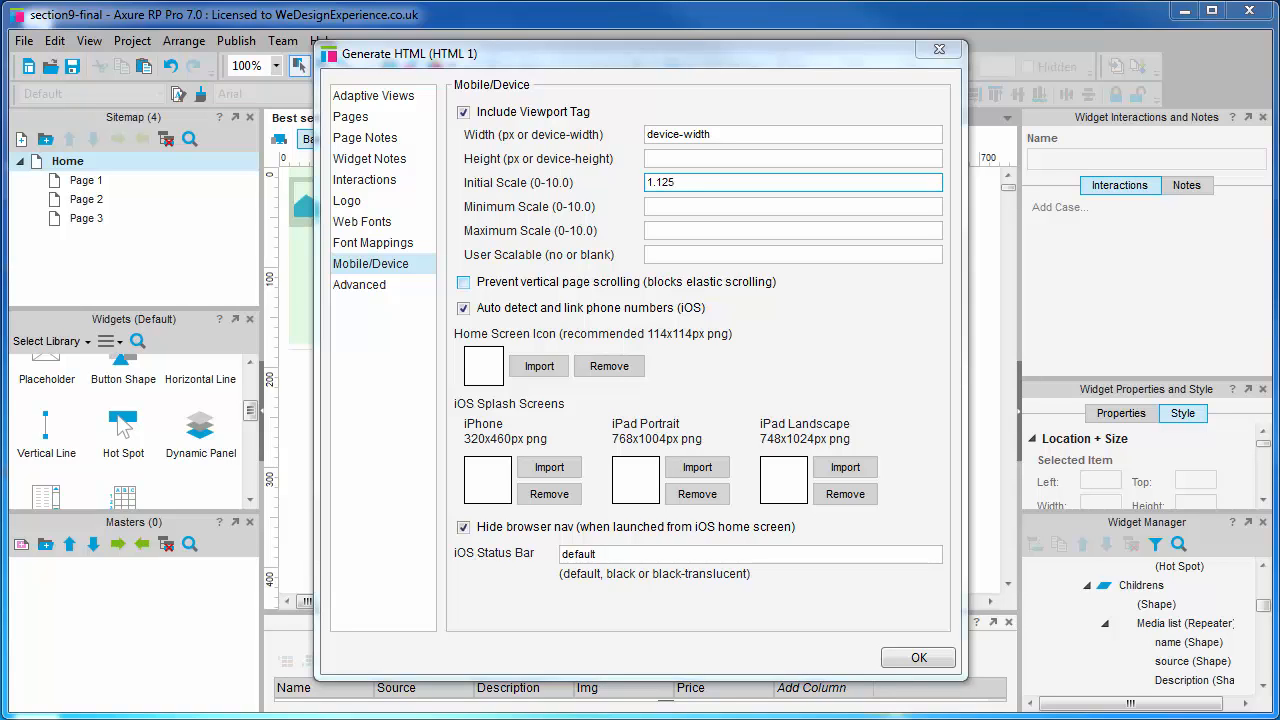
{"action": "left_click", "coordinate": [792, 182]}
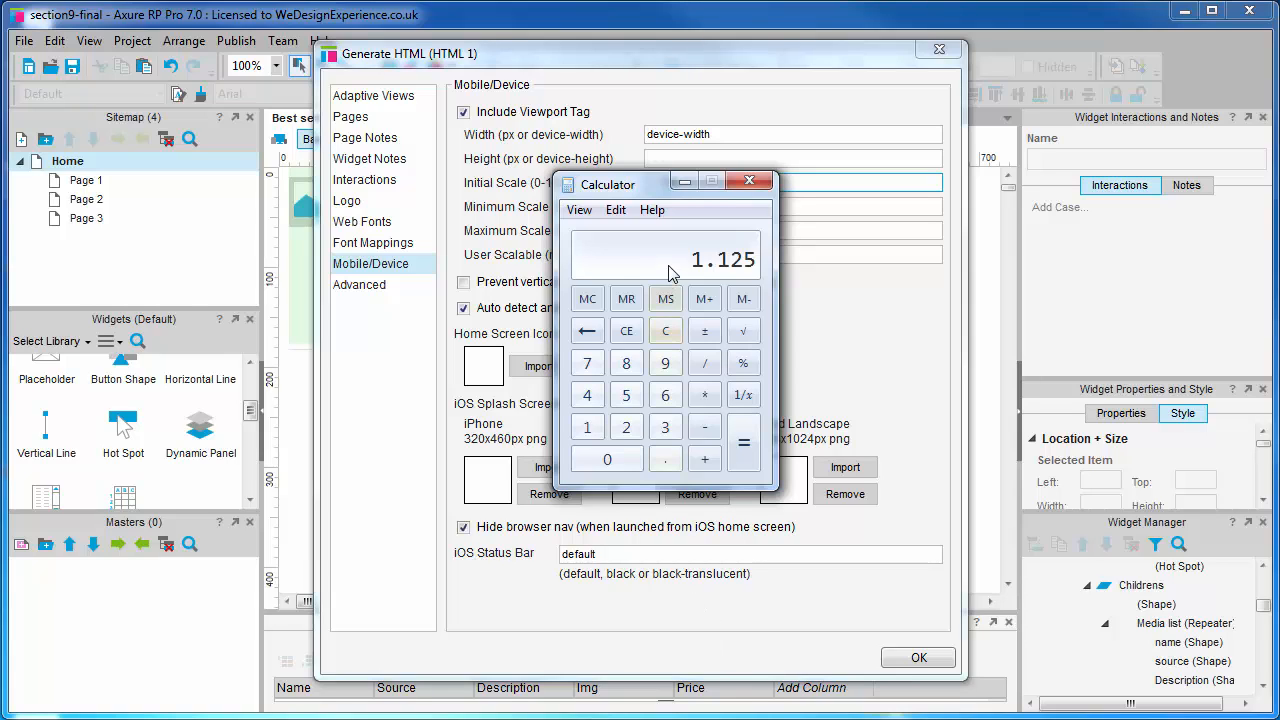
Step: Multiply 480 by the 1.125 scale factor in Calculator to get 540
{"action": "left_click", "coordinate": [665, 330]}
{"action": "type", "text": "480"}
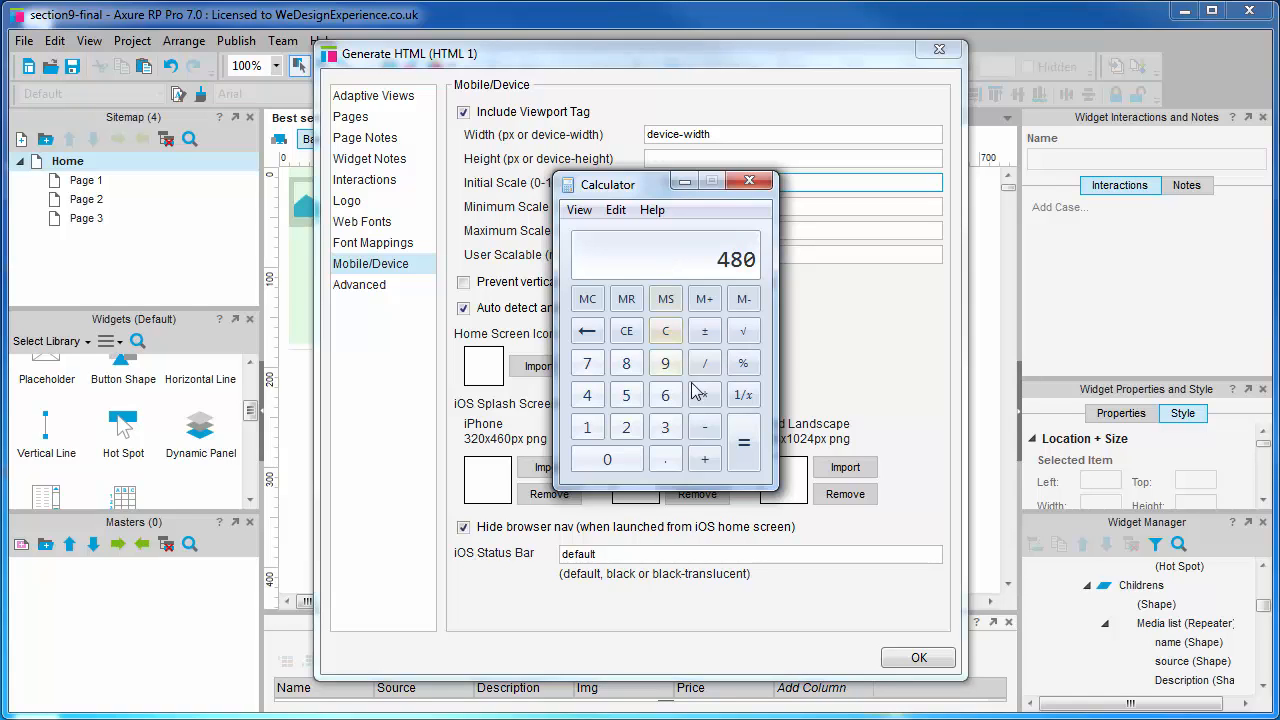
{"action": "left_click", "coordinate": [704, 393]}
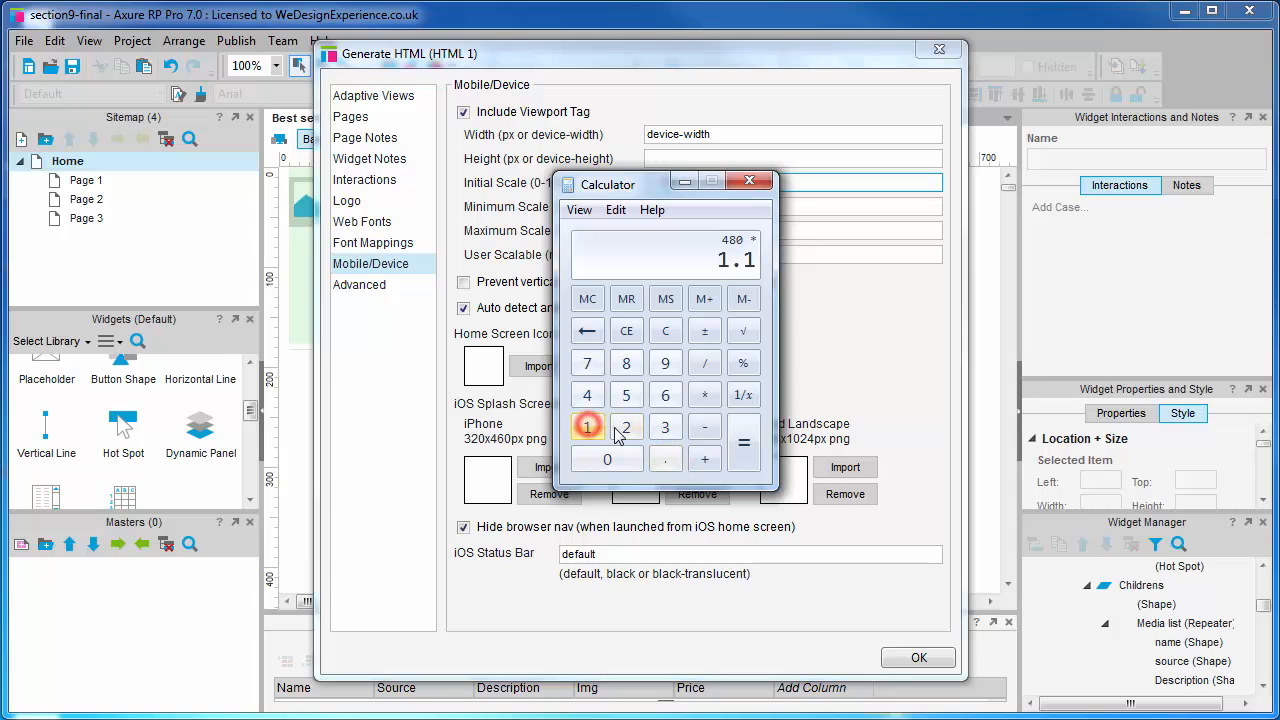
{"action": "left_click", "coordinate": [744, 443]}
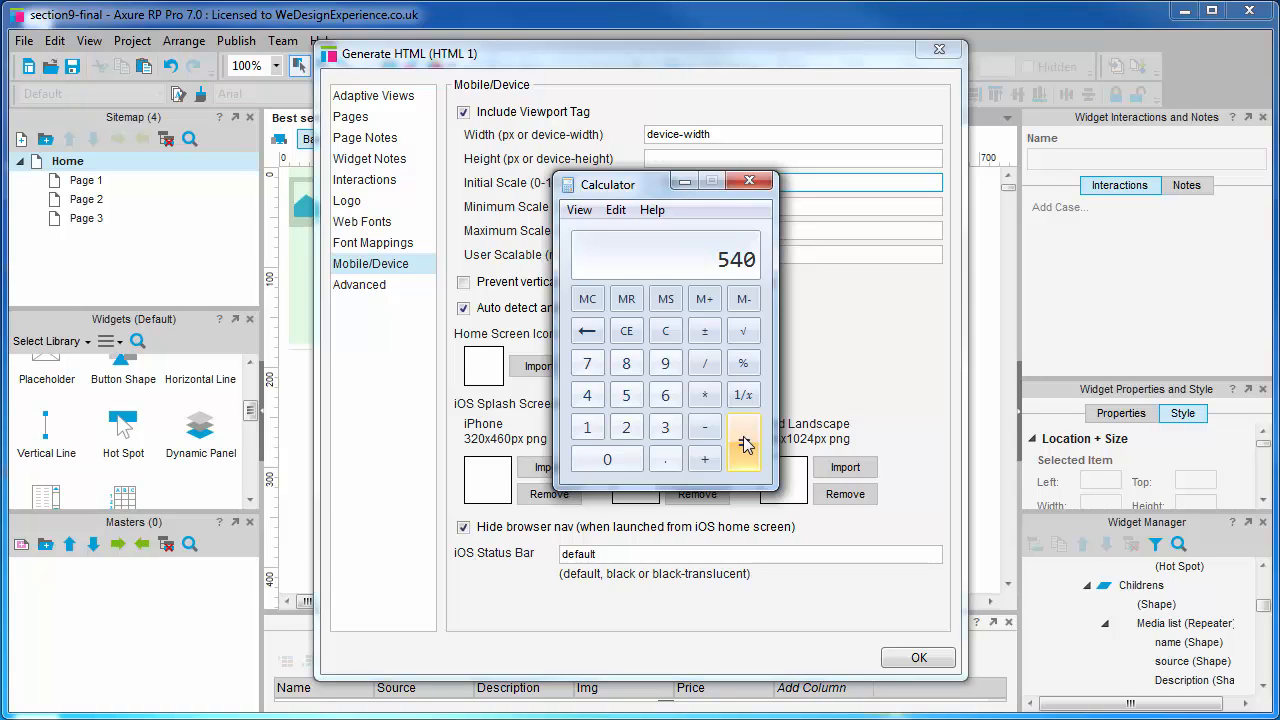
{"action": "left_click", "coordinate": [744, 442]}
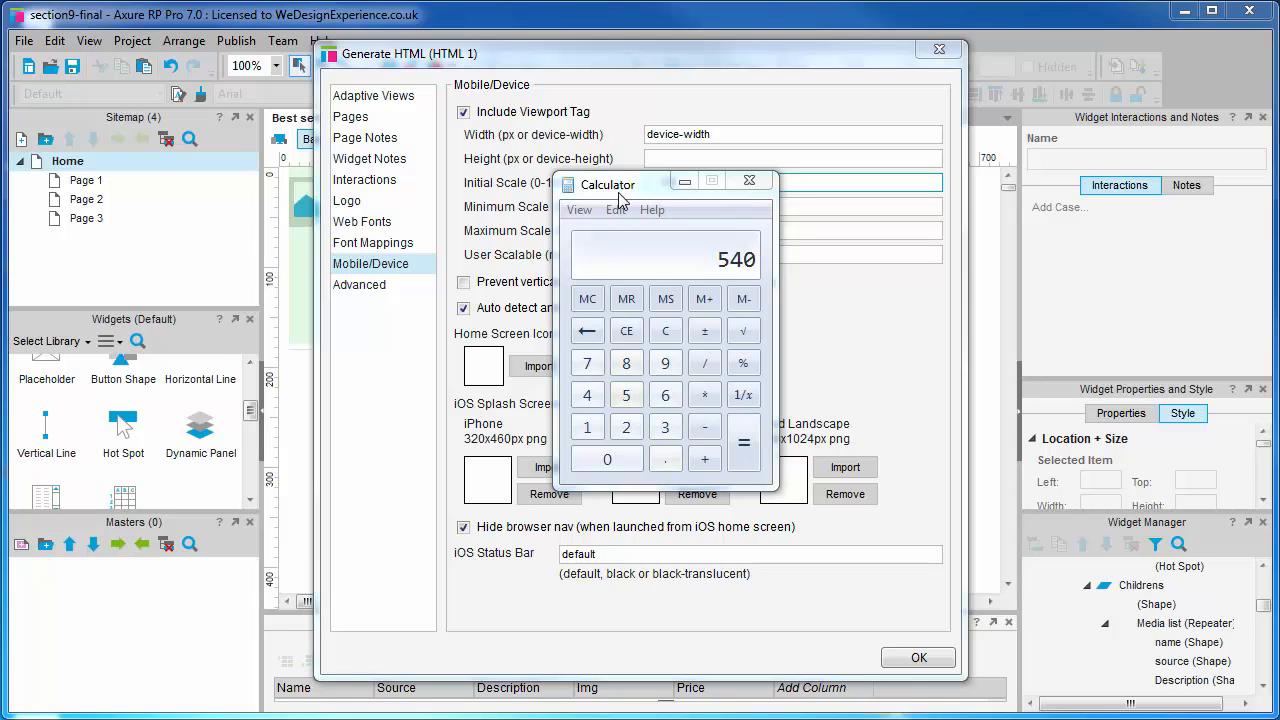
Step: Clear the calculator and divide 640 by the scale factor
{"action": "left_click", "coordinate": [665, 330]}
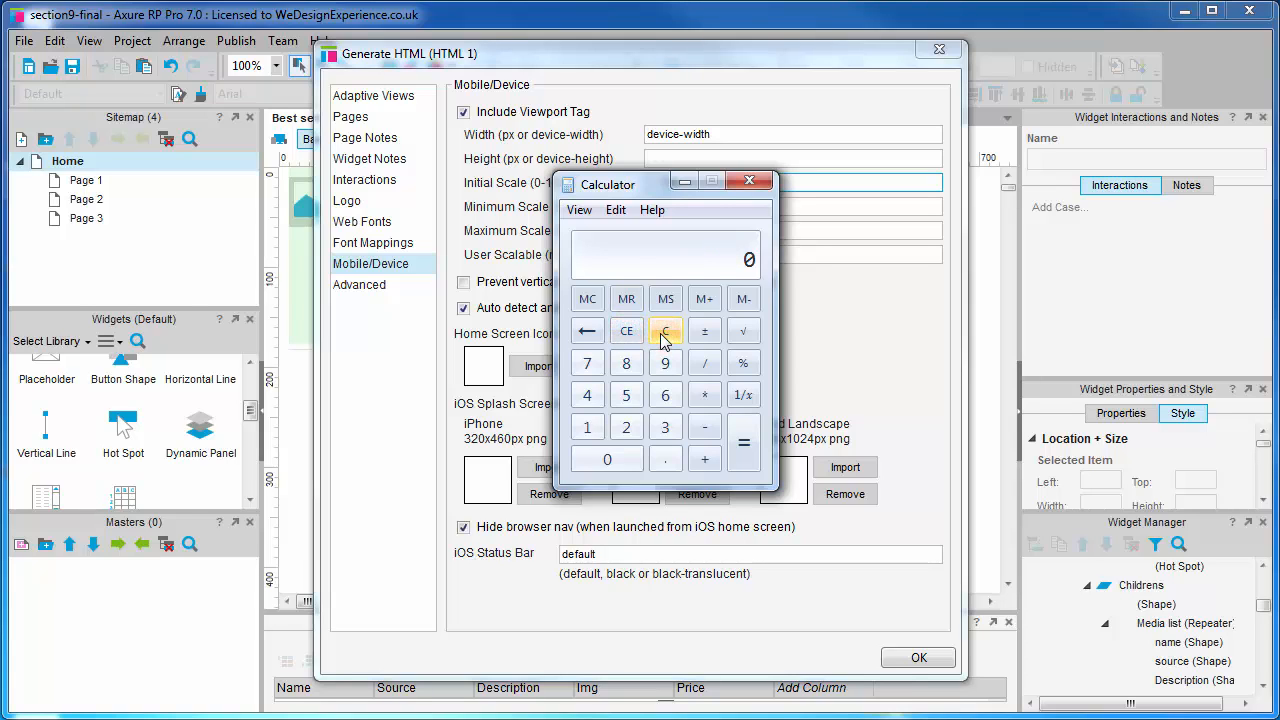
{"action": "left_click", "coordinate": [665, 394]}
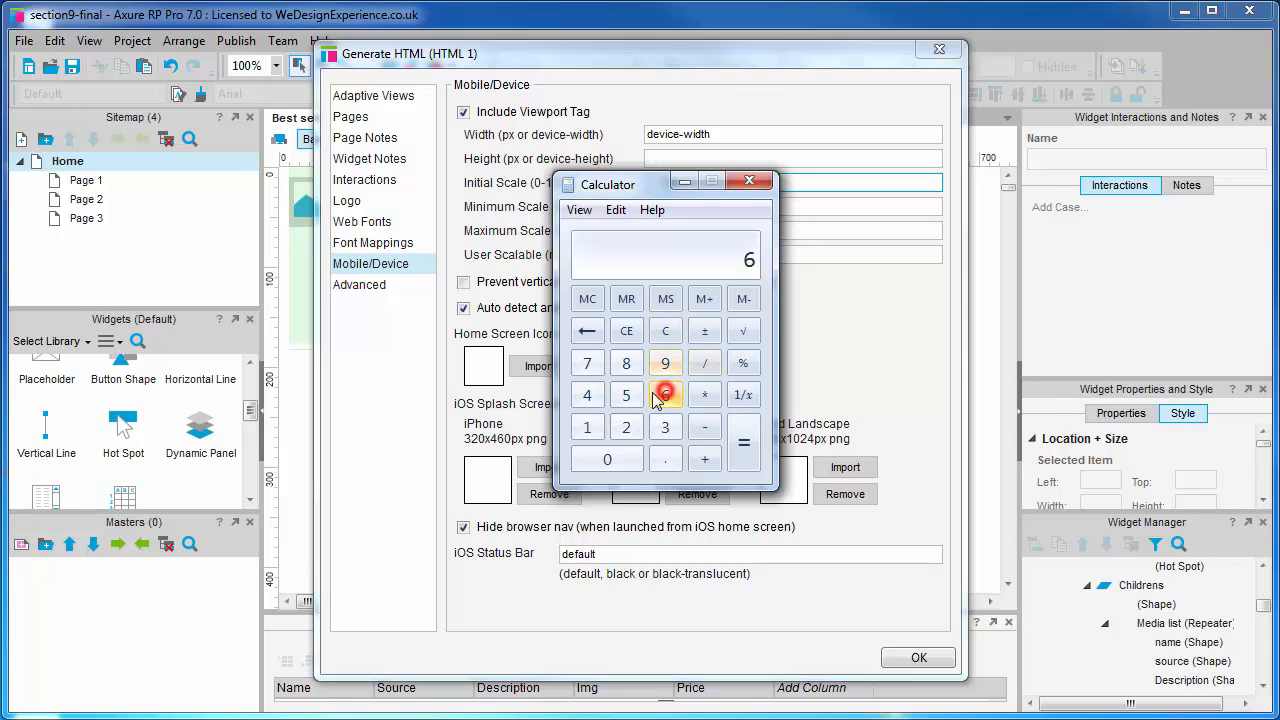
{"action": "left_click", "coordinate": [607, 458]}
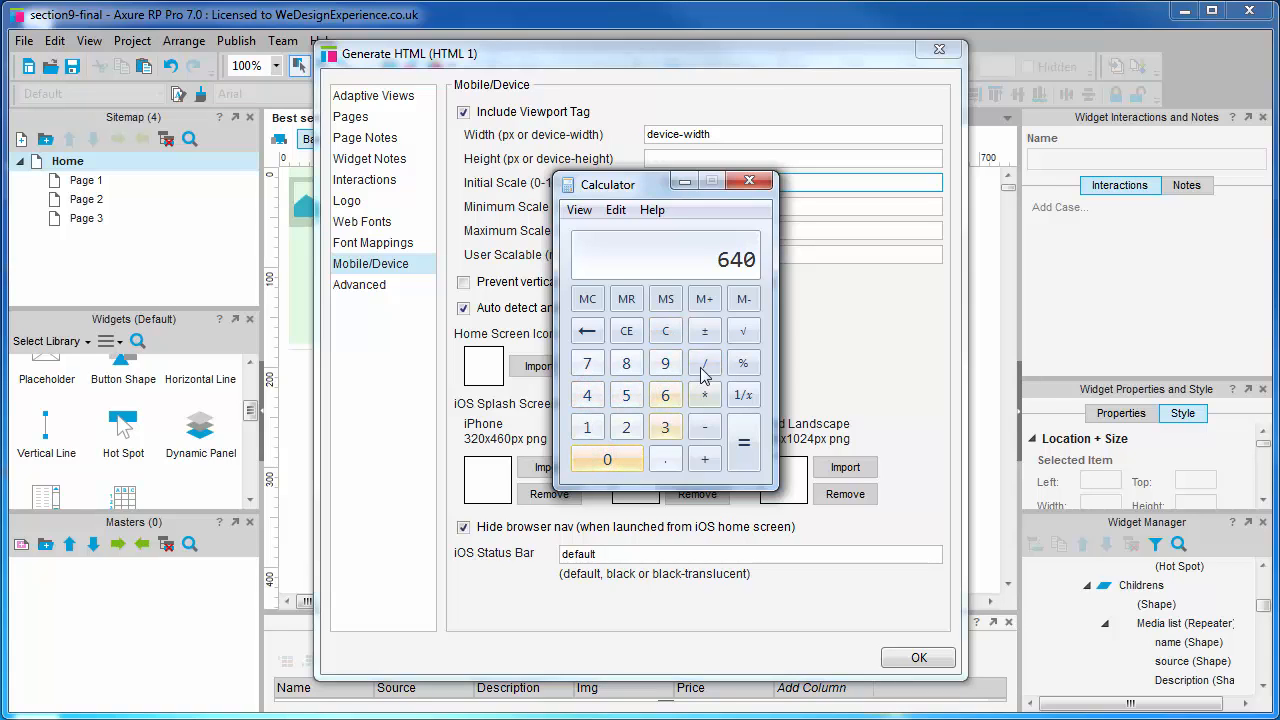
{"action": "left_click", "coordinate": [704, 362]}
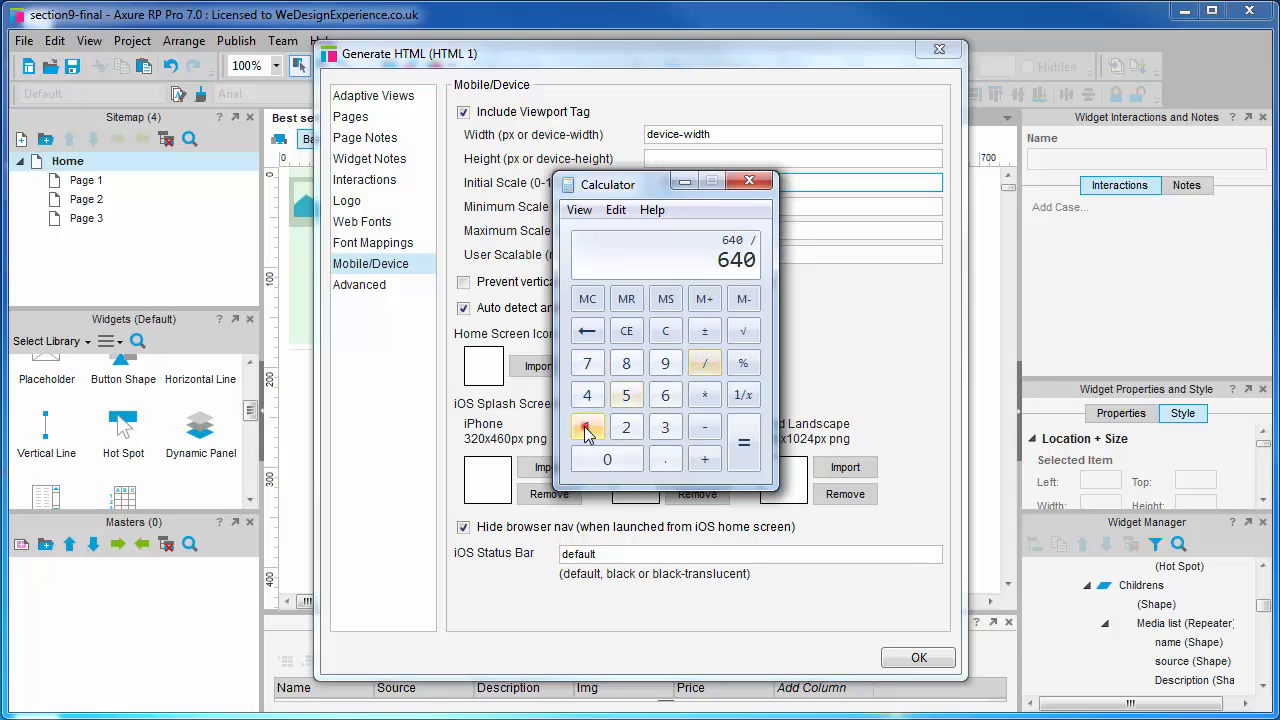
{"action": "left_click", "coordinate": [587, 427]}
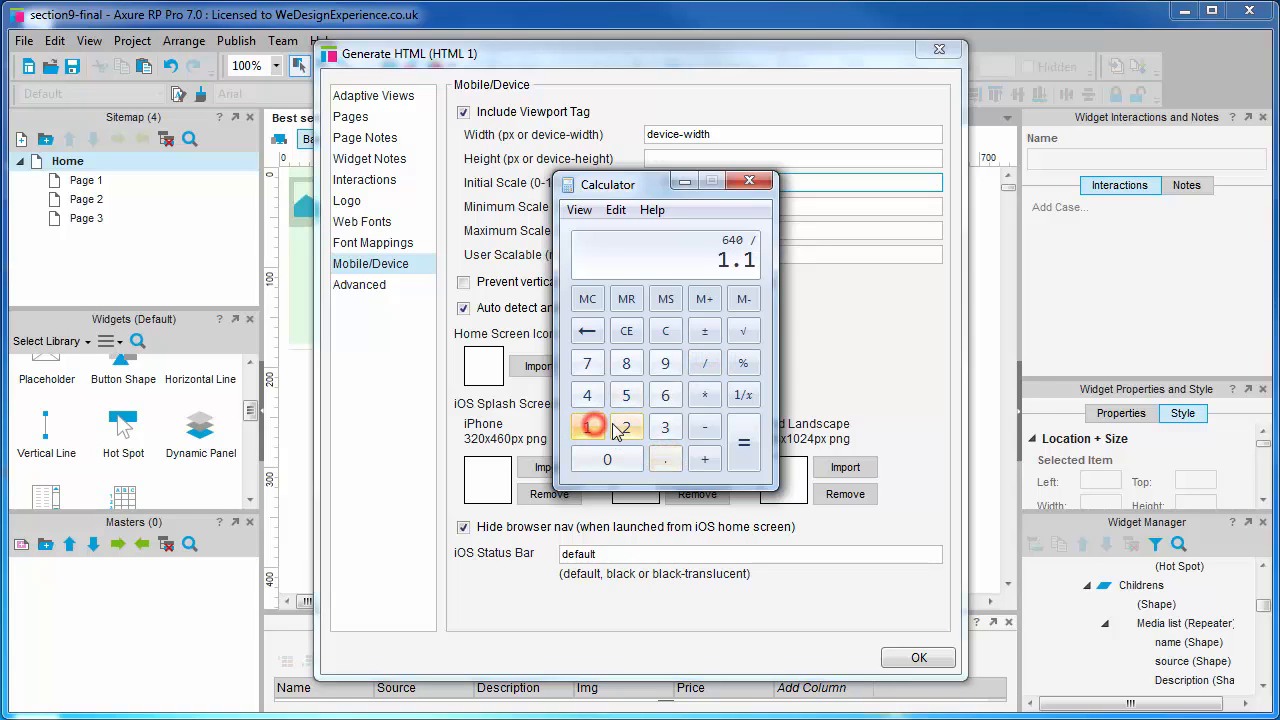
{"action": "left_click", "coordinate": [744, 442]}
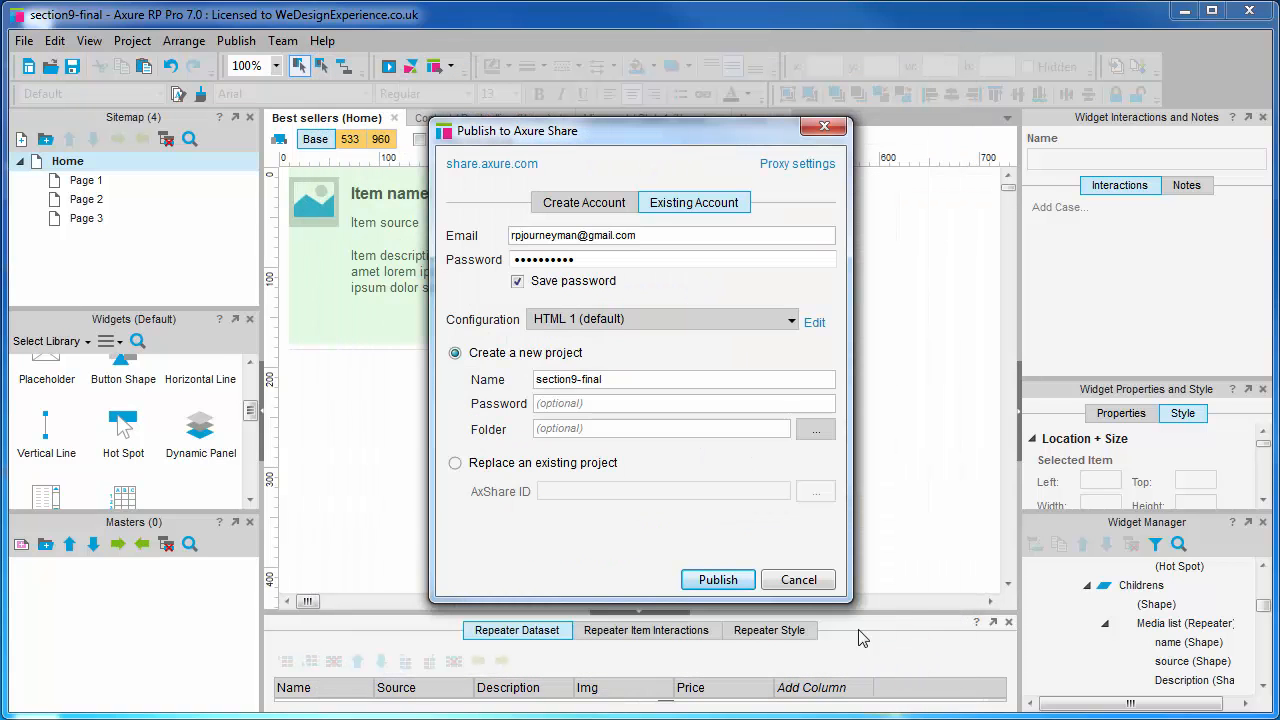
Step: Cancel the Publish to Axure Share dialog without publishing
{"action": "left_click", "coordinate": [797, 579]}
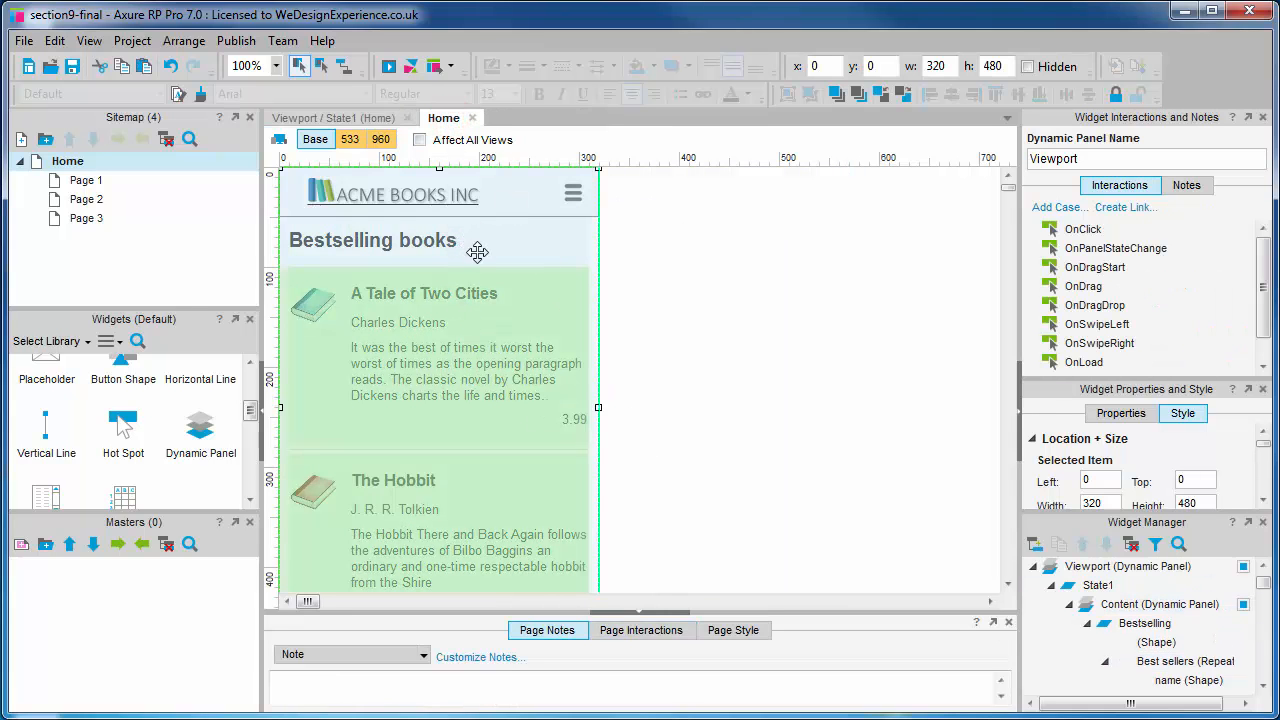
Step: Set the Viewport panel height to 588 and the menu panel height to 56
{"action": "scroll", "scroll_direction": "down", "scroll_amount": 3}
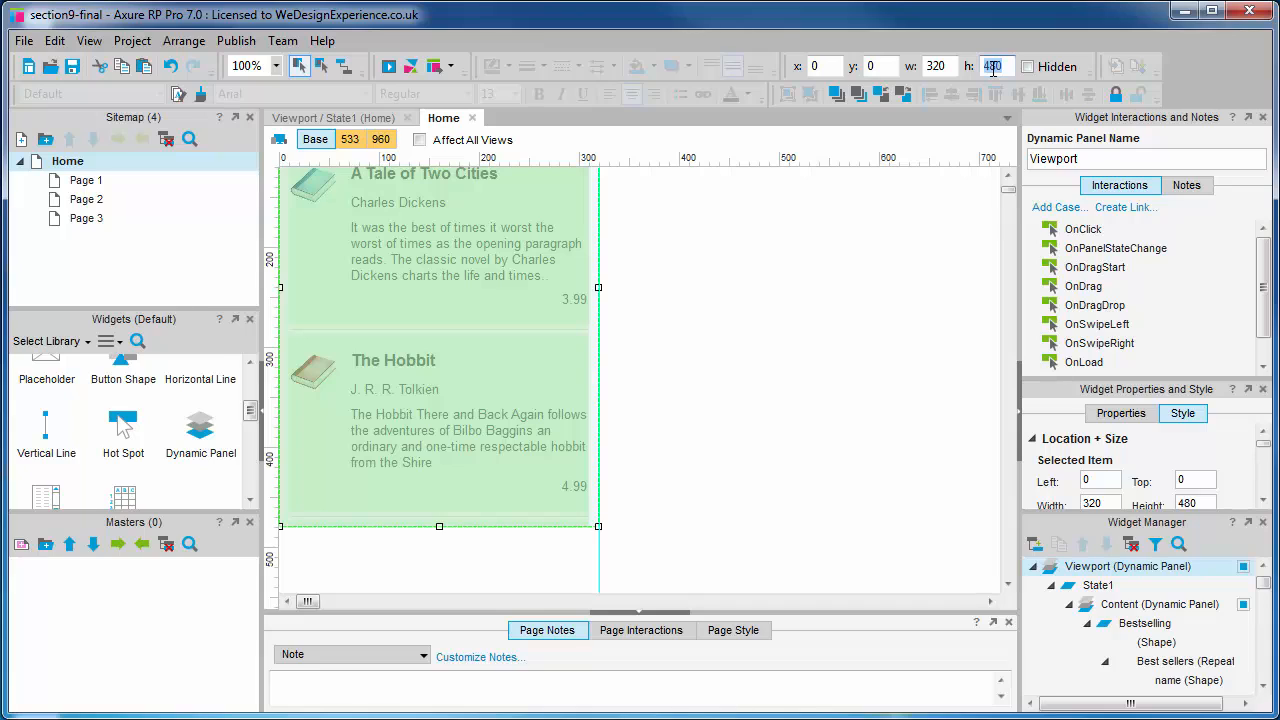
{"action": "type", "text": "588"}
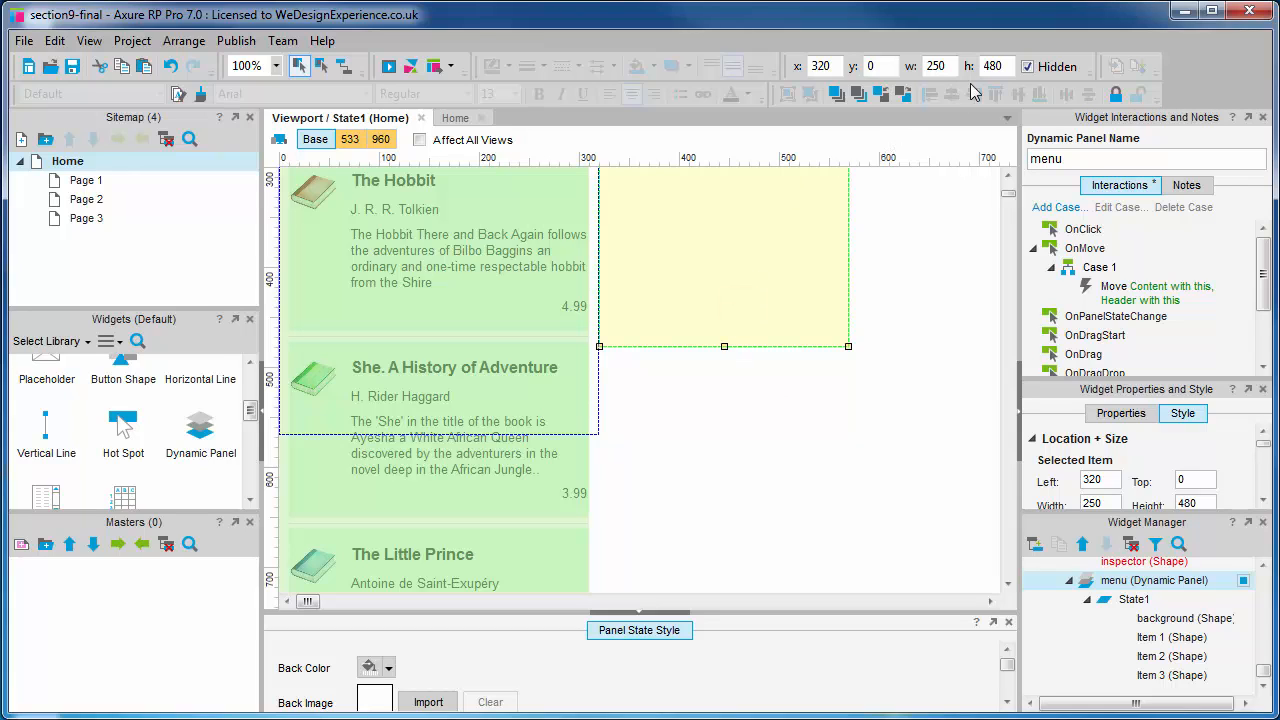
{"action": "type", "text": "56"}
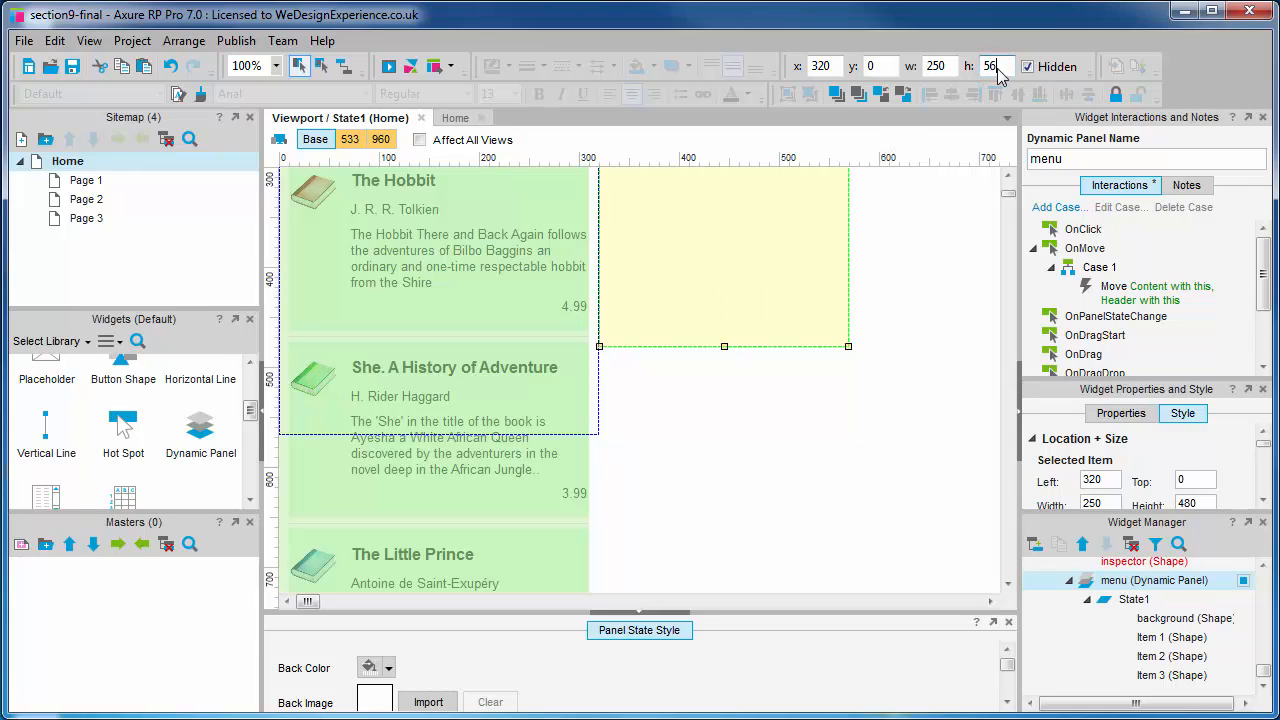
{"action": "left_click", "coordinate": [705, 460]}
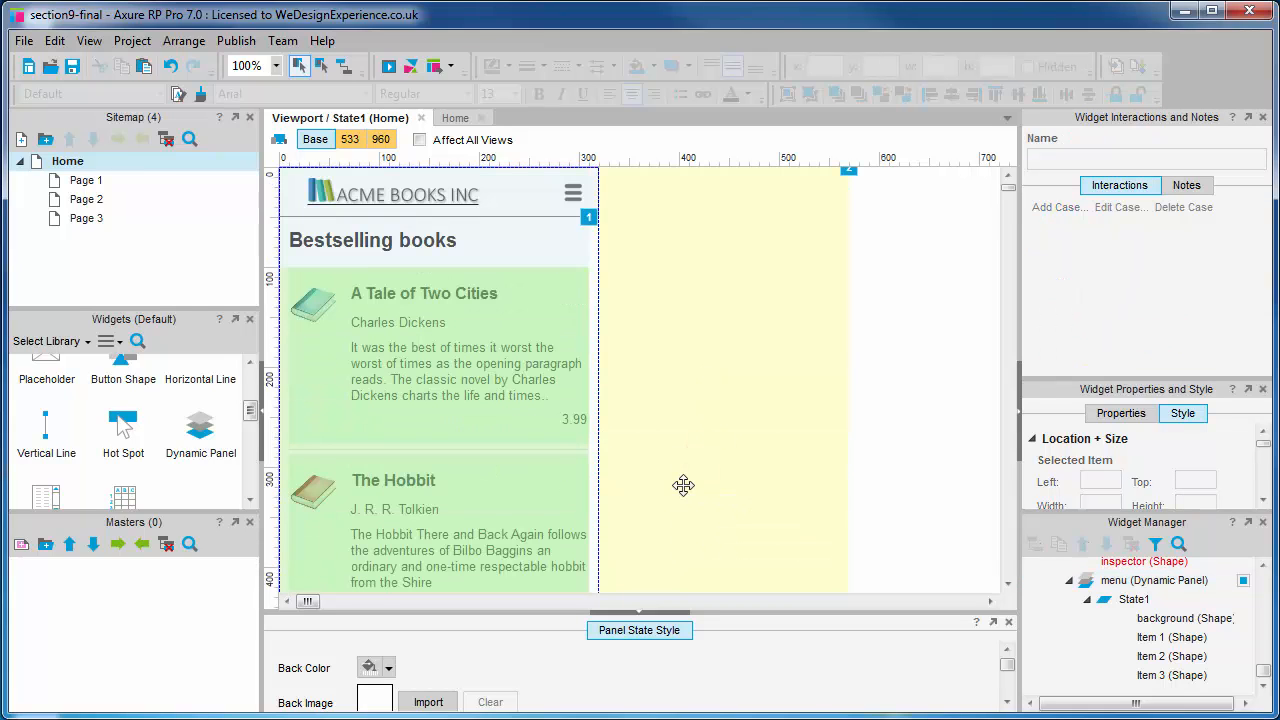
{"action": "mouse_move", "coordinate": [683, 487]}
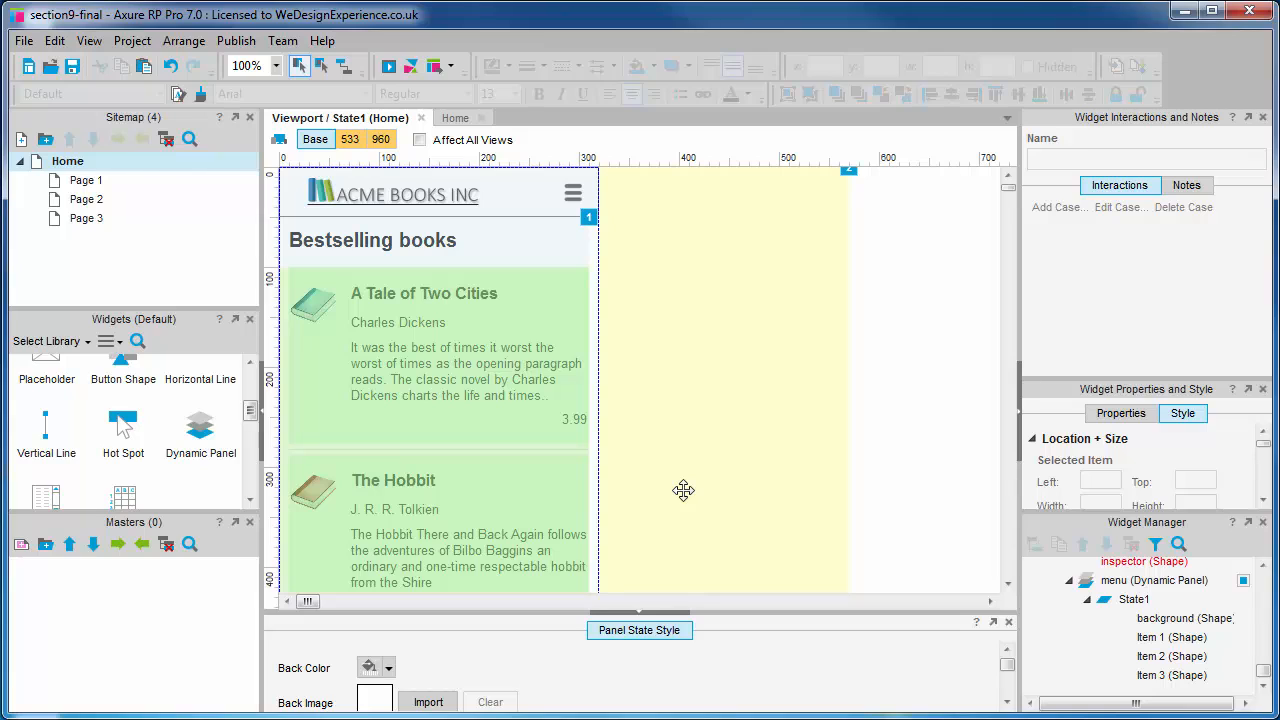
{"action": "mouse_move", "coordinate": [683, 490]}
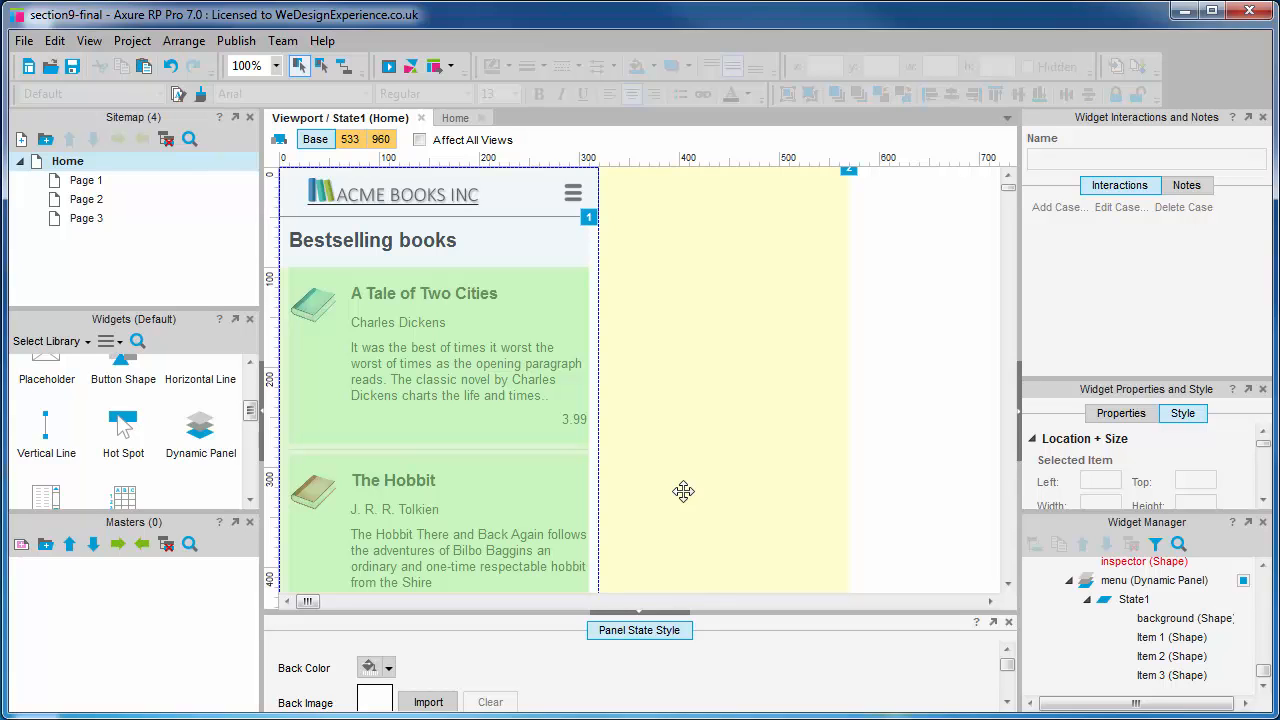
{"action": "mouse_move", "coordinate": [300, 30]}
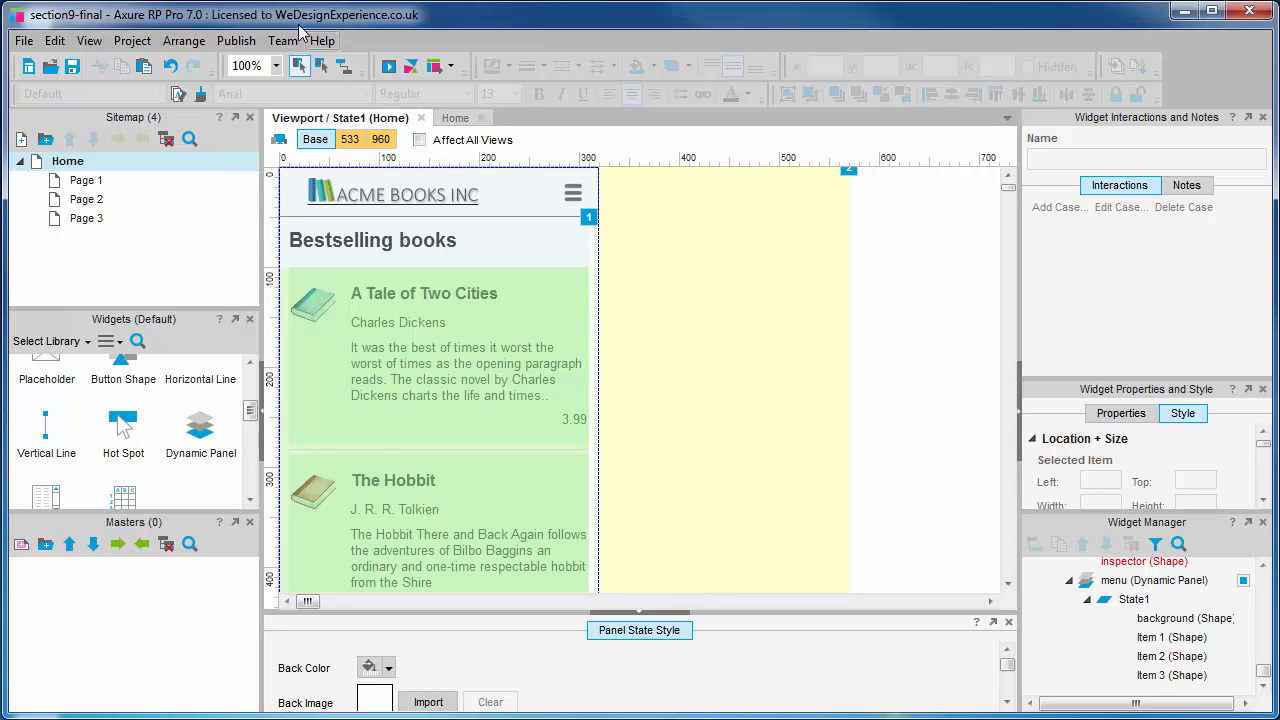
Step: Publish the bookstore prototype to Axure Share, keeping Create a new project
{"action": "left_click", "coordinate": [236, 40]}
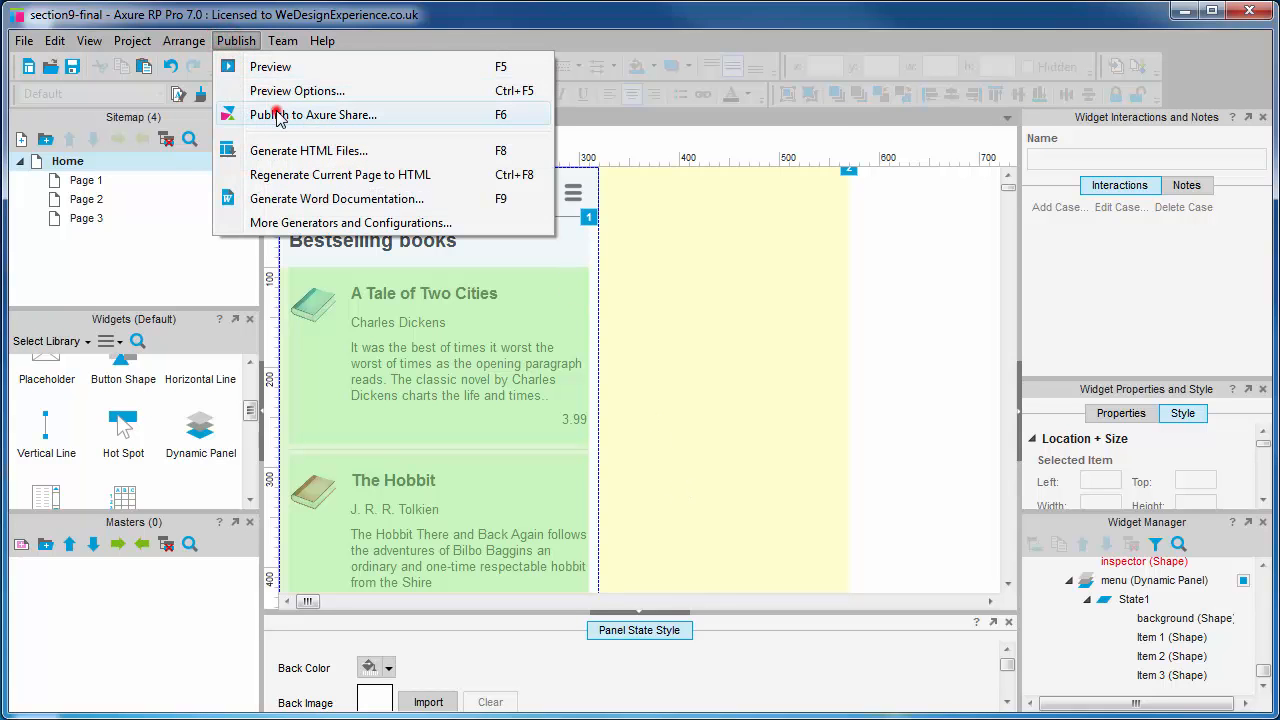
{"action": "left_click", "coordinate": [312, 114]}
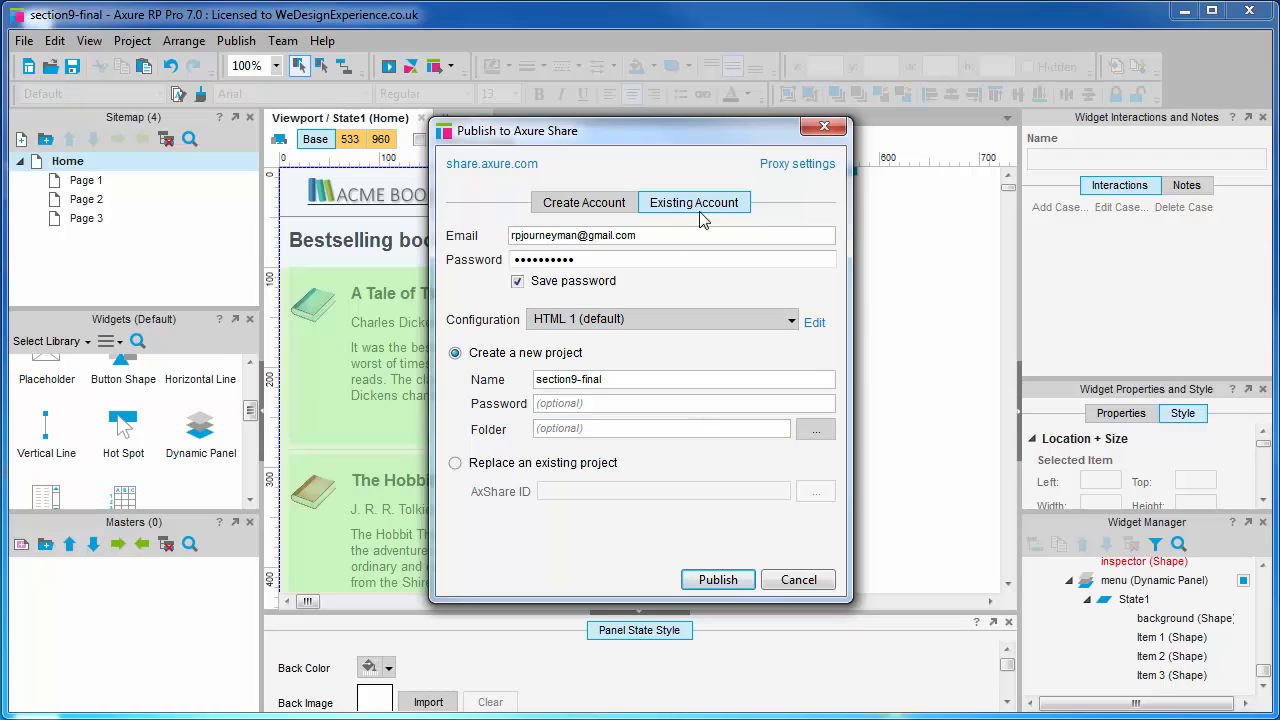
{"action": "mouse_move", "coordinate": [703, 298]}
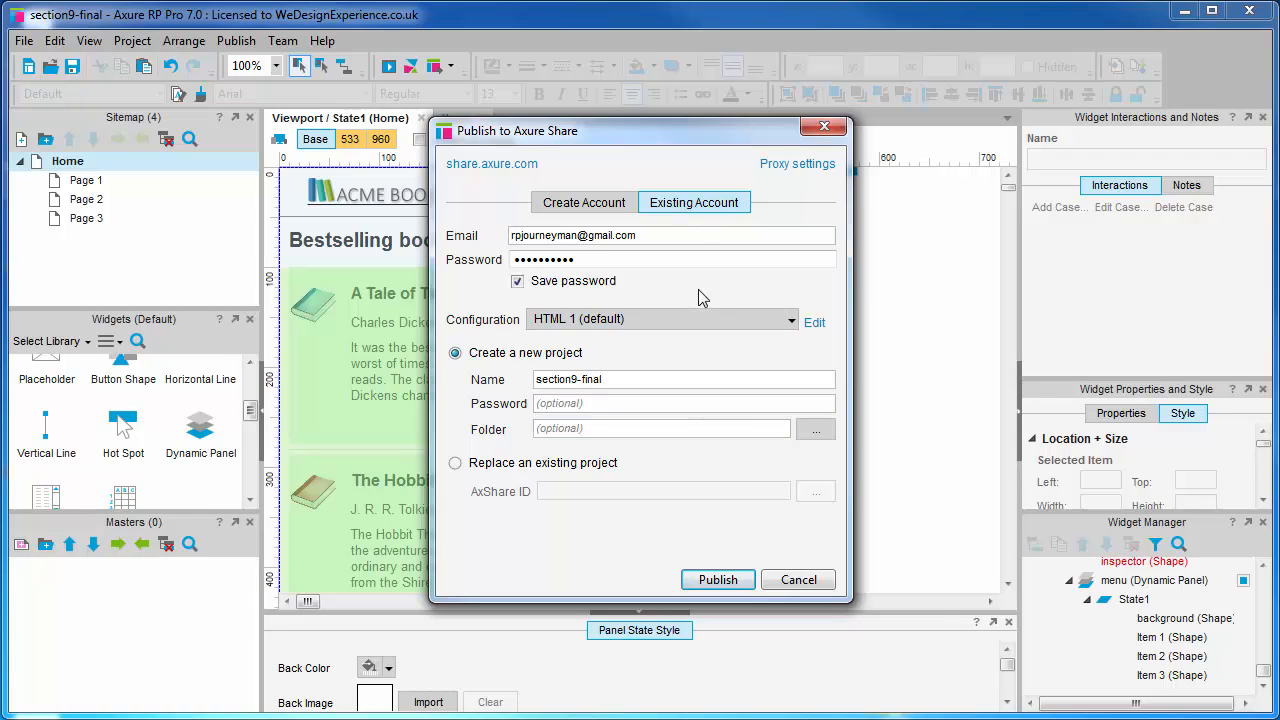
{"action": "mouse_move", "coordinate": [710, 341]}
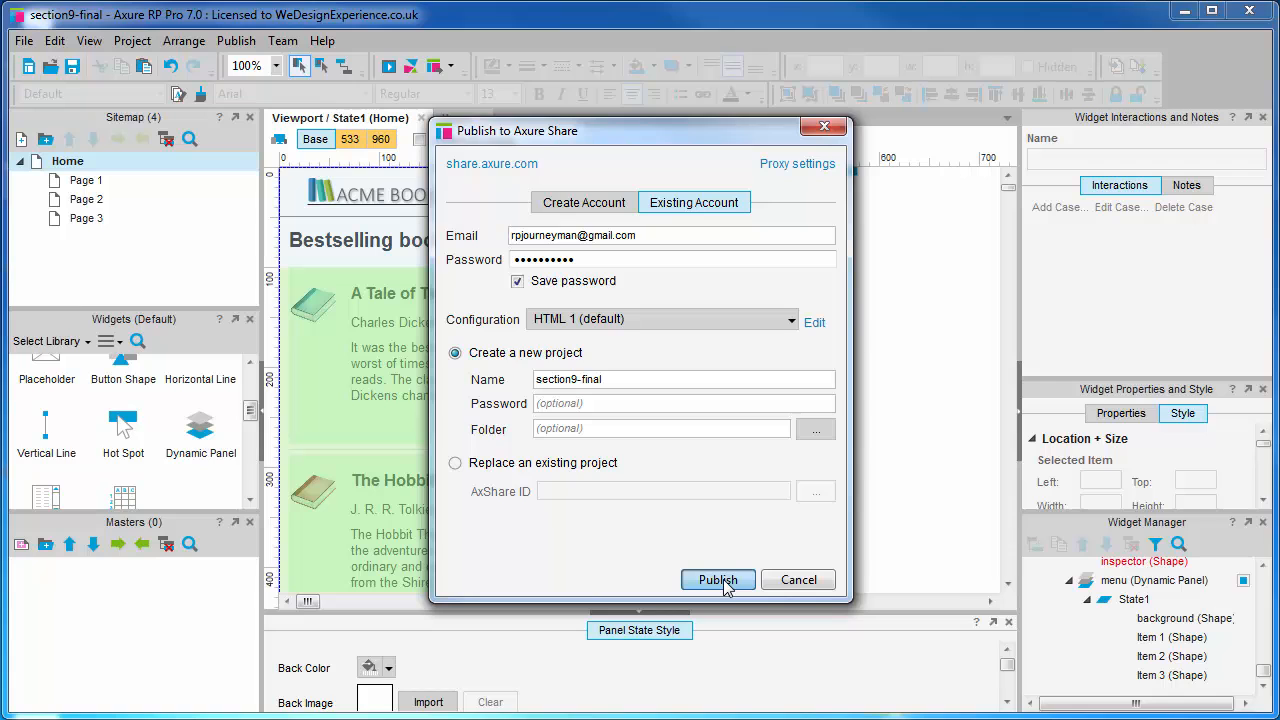
{"action": "left_click", "coordinate": [717, 580]}
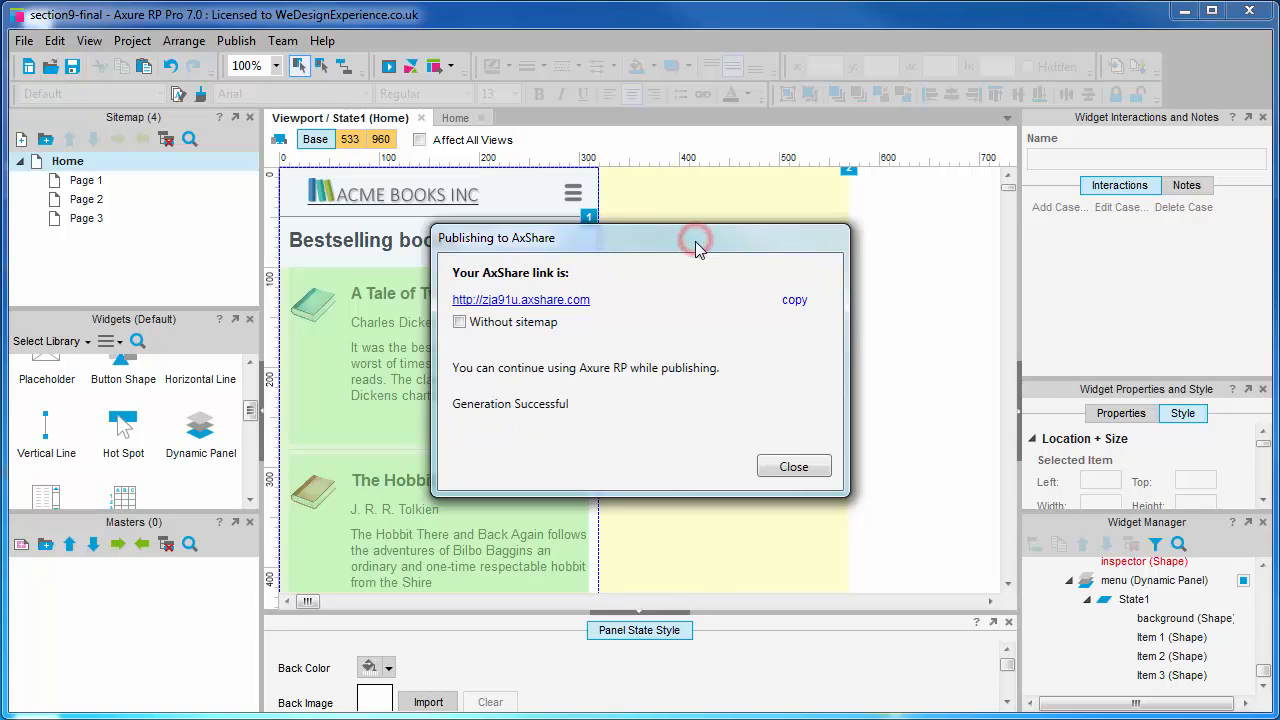
Step: Tick Without sitemap in the Publishing to AxShare dialog
{"action": "left_click", "coordinate": [460, 322]}
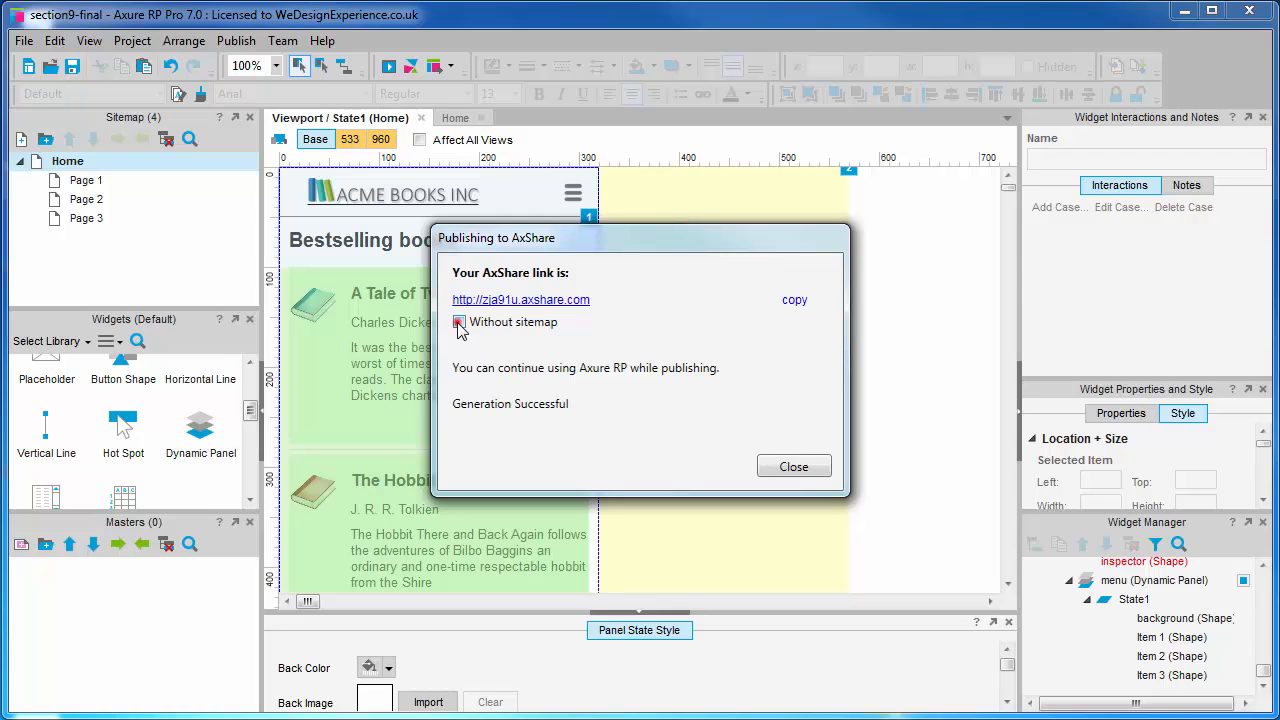
{"action": "left_click", "coordinate": [459, 321]}
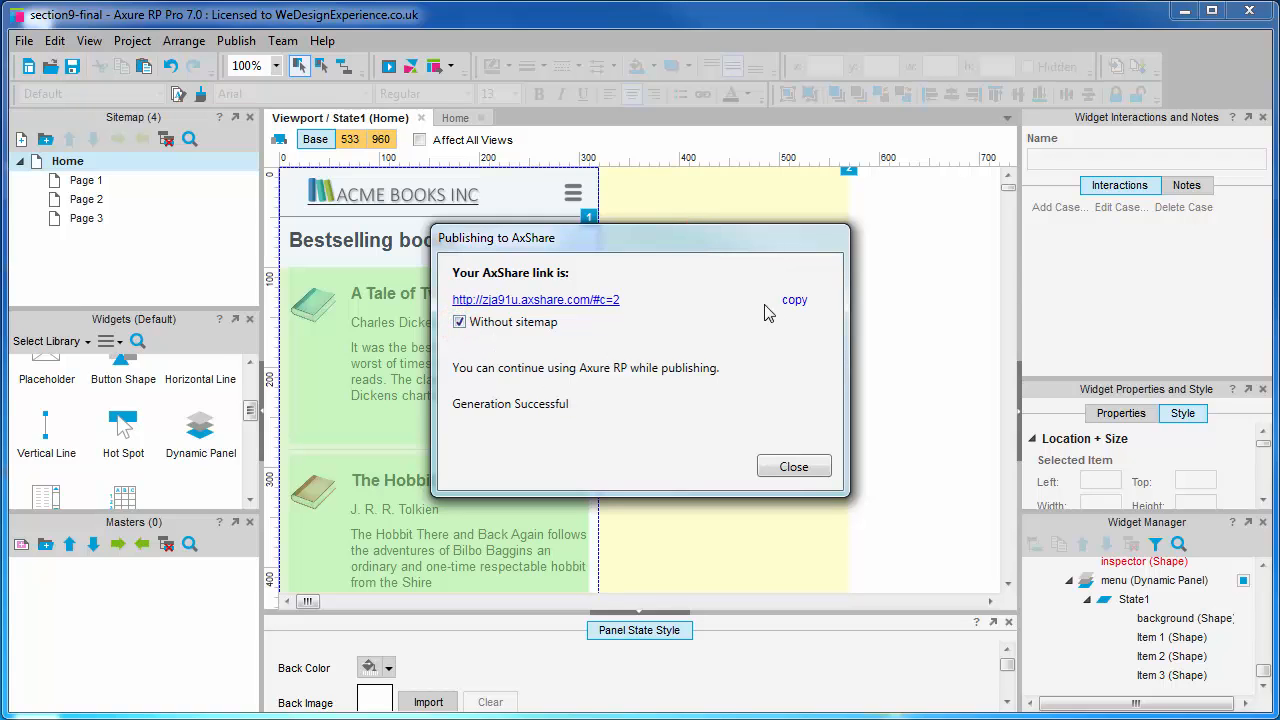